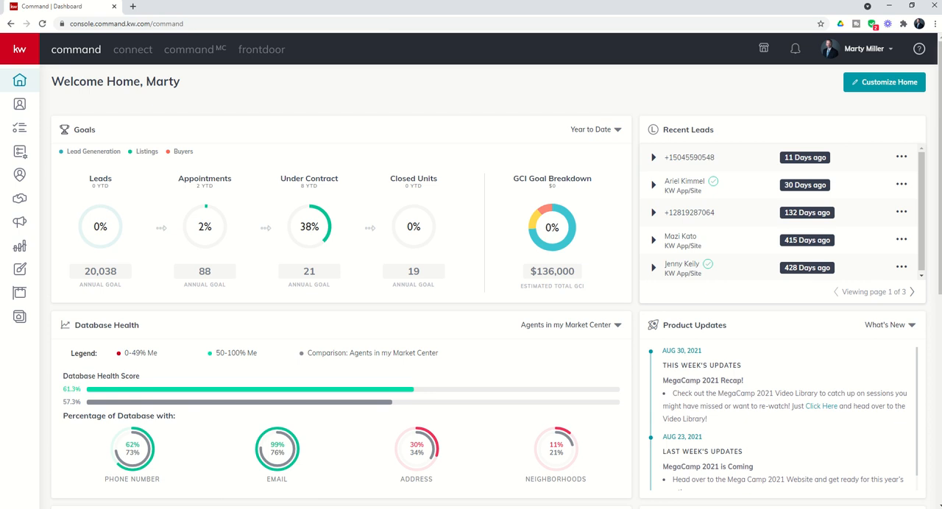
{"action": "mouse_move", "coordinate": [21, 316]}
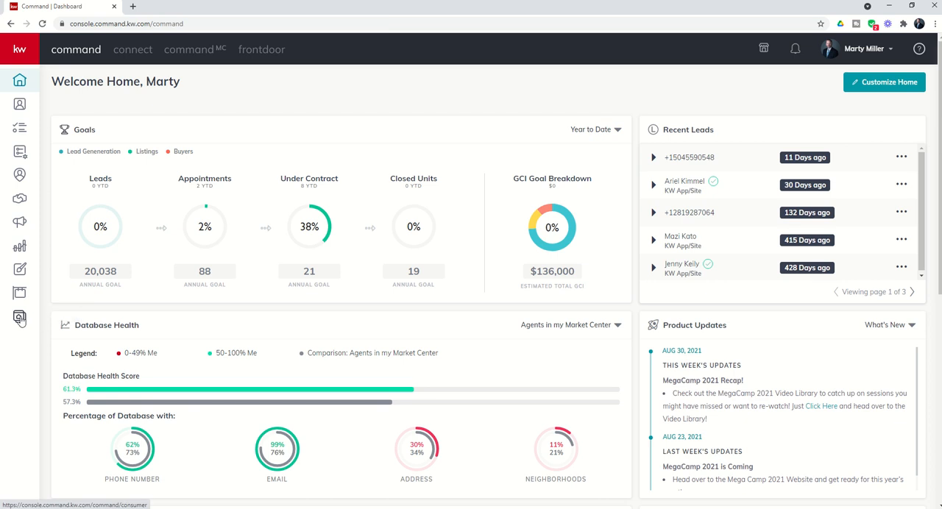
From Consumer, create a new page as a landing page, opening the blank page editor.
{"action": "left_click", "coordinate": [21, 317]}
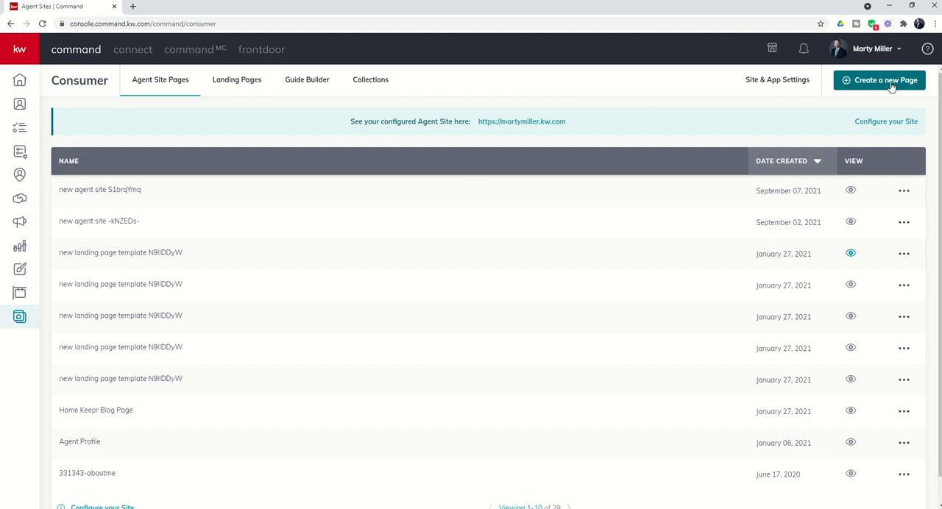
{"action": "left_click", "coordinate": [878, 80]}
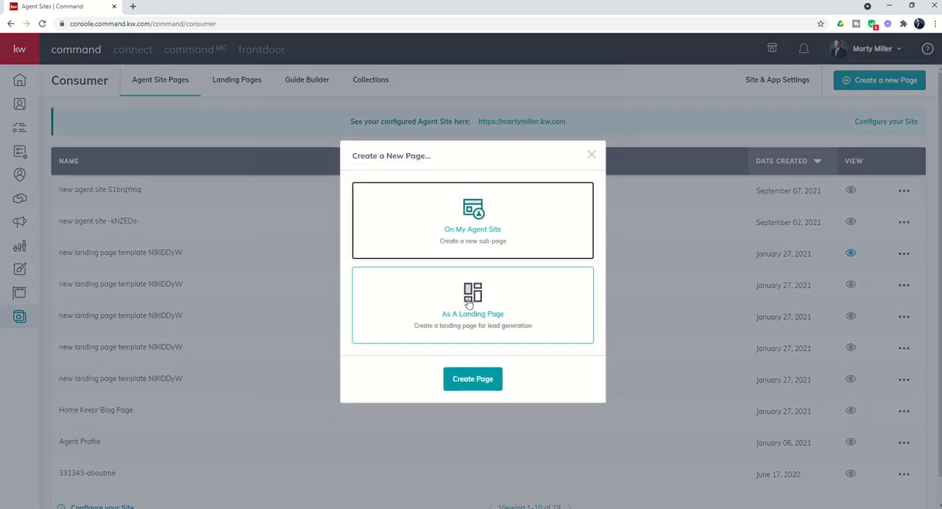
{"action": "left_click", "coordinate": [472, 305]}
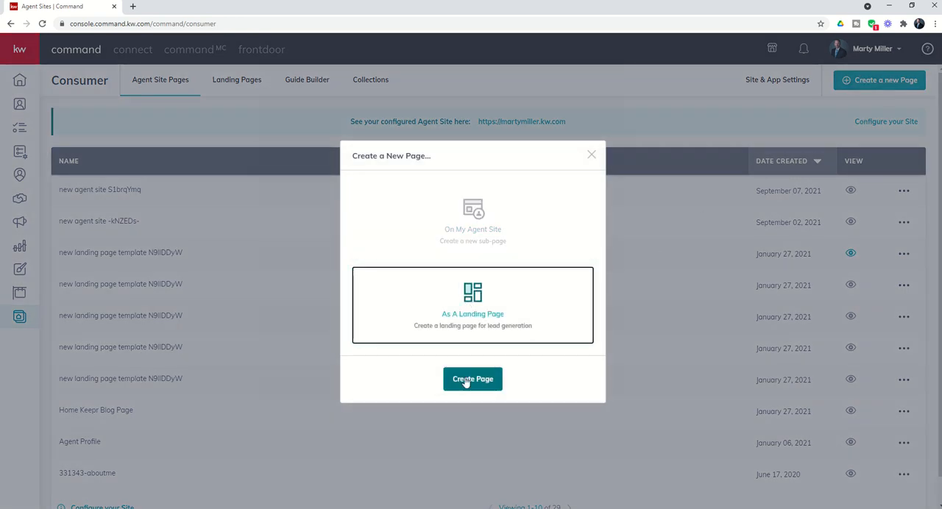
{"action": "left_click", "coordinate": [472, 379]}
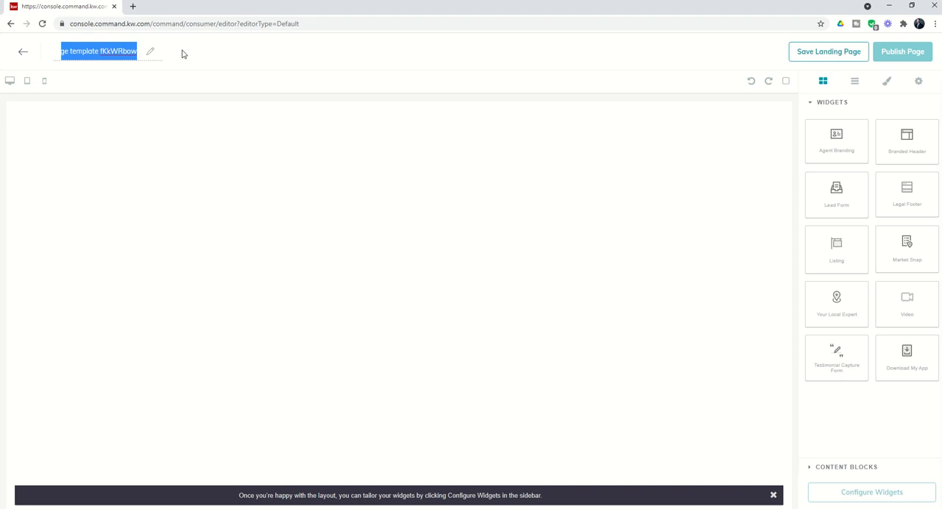
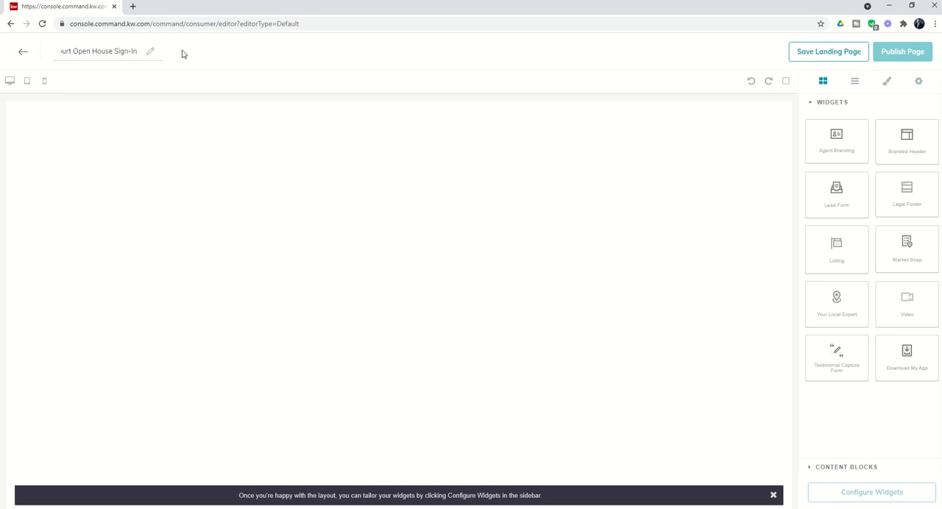
{"action": "left_click", "coordinate": [102, 50]}
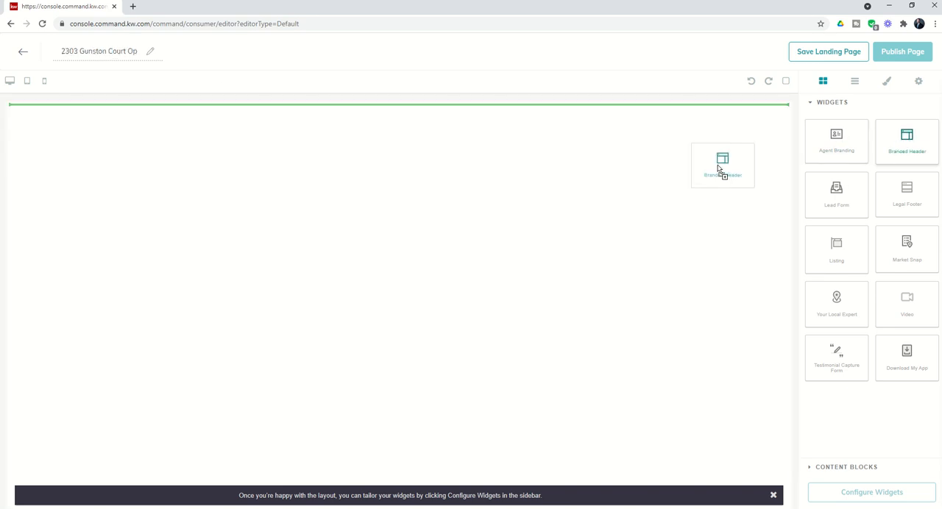
Add Branded Header, Lead Form, Listing and Legal Footer widgets to the canvas.
{"action": "left_click_drag", "start_coordinate": [720, 165], "coordinate": [397, 130]}
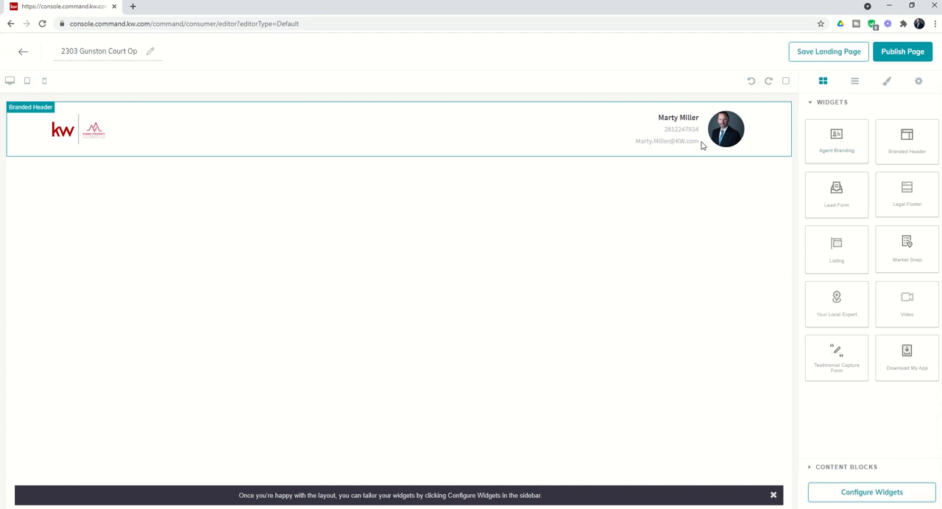
{"action": "mouse_move", "coordinate": [739, 172]}
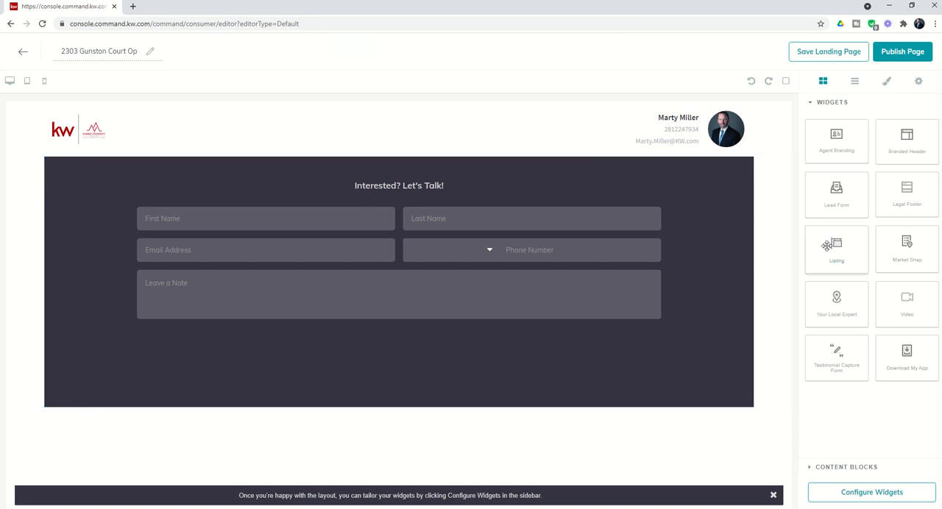
{"action": "left_click", "coordinate": [836, 249]}
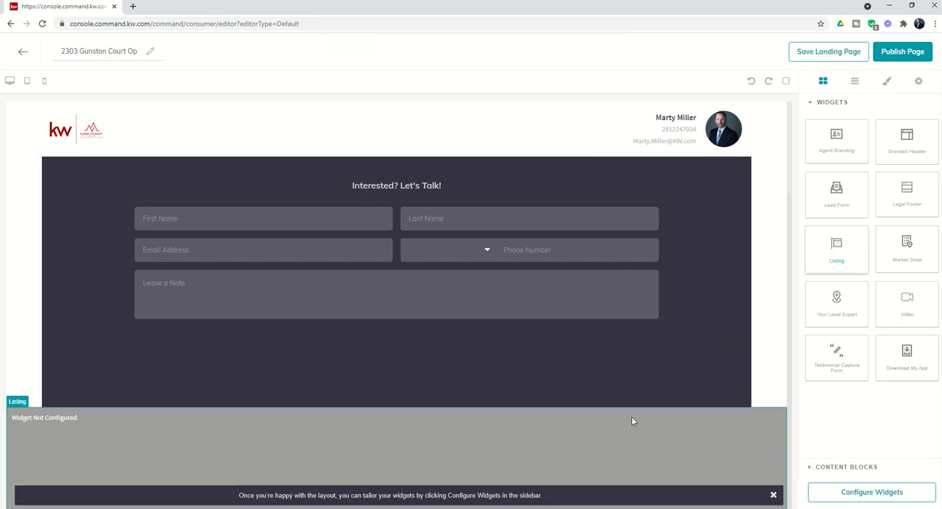
{"action": "scroll", "scroll_direction": "down", "scroll_amount": 3}
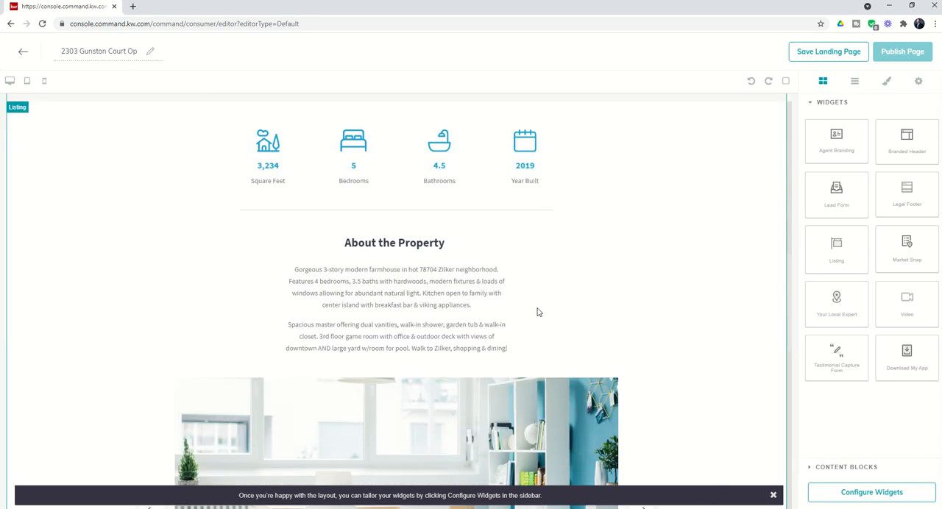
{"action": "scroll", "scroll_direction": "down", "scroll_amount": 3}
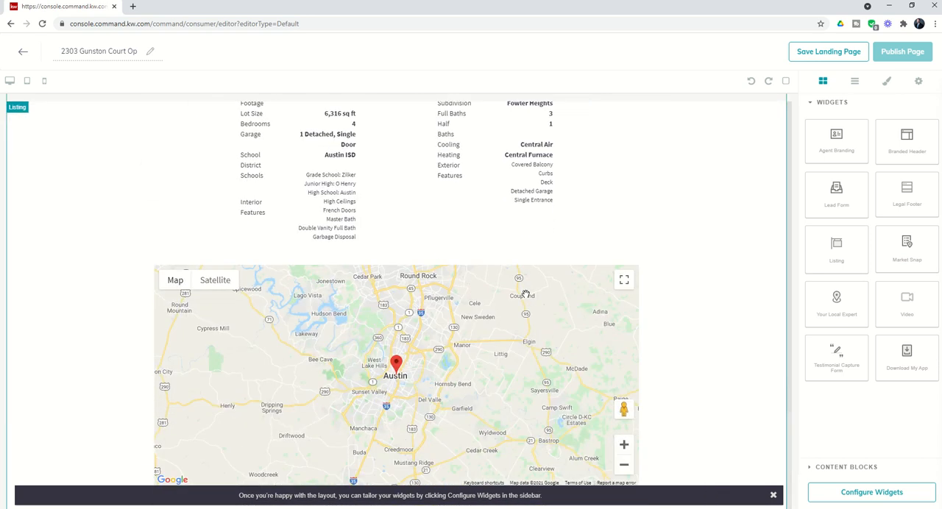
{"action": "mouse_move", "coordinate": [836, 304]}
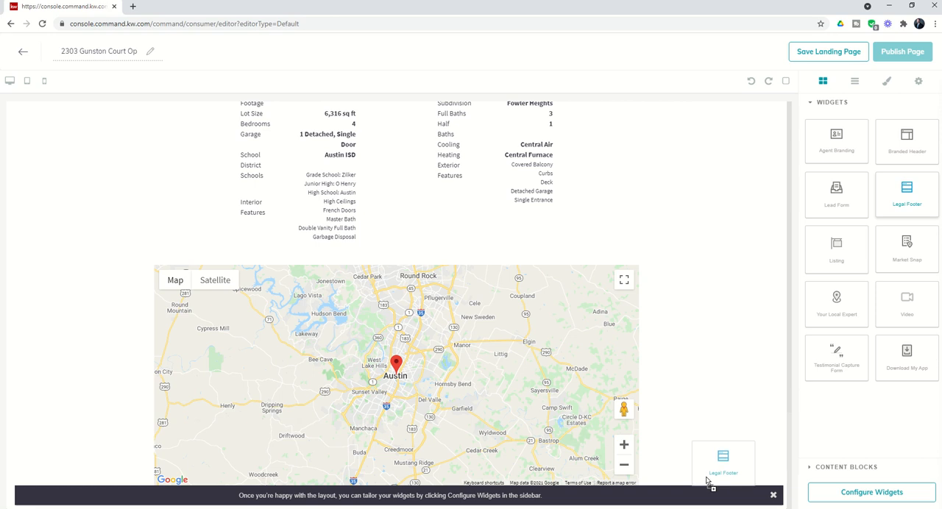
{"action": "left_click", "coordinate": [722, 459]}
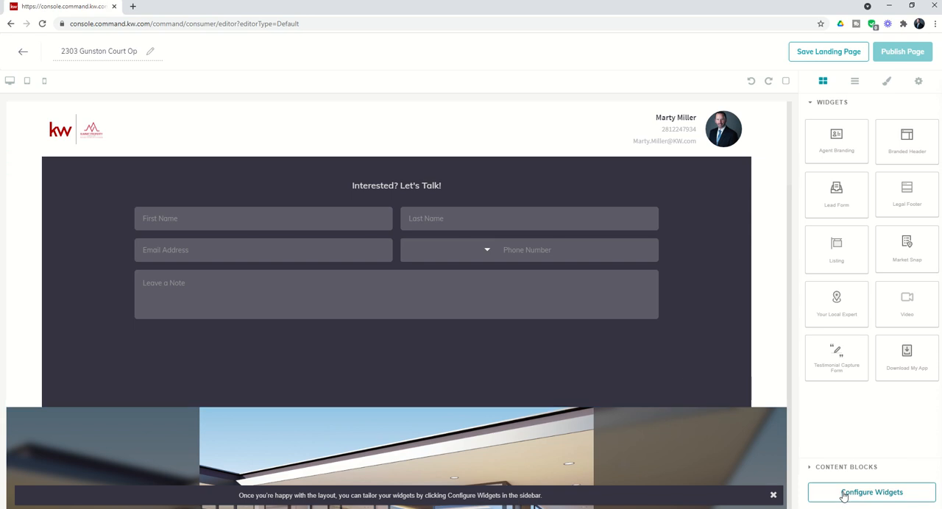
Set the Branded Header's header text to 'Welcome to the Open House!'.
{"action": "left_click", "coordinate": [871, 491]}
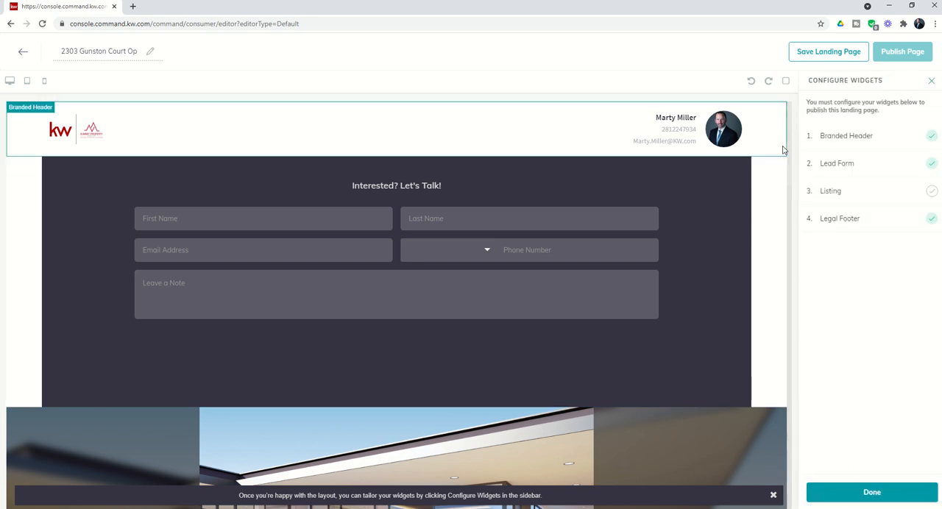
{"action": "left_click", "coordinate": [844, 135]}
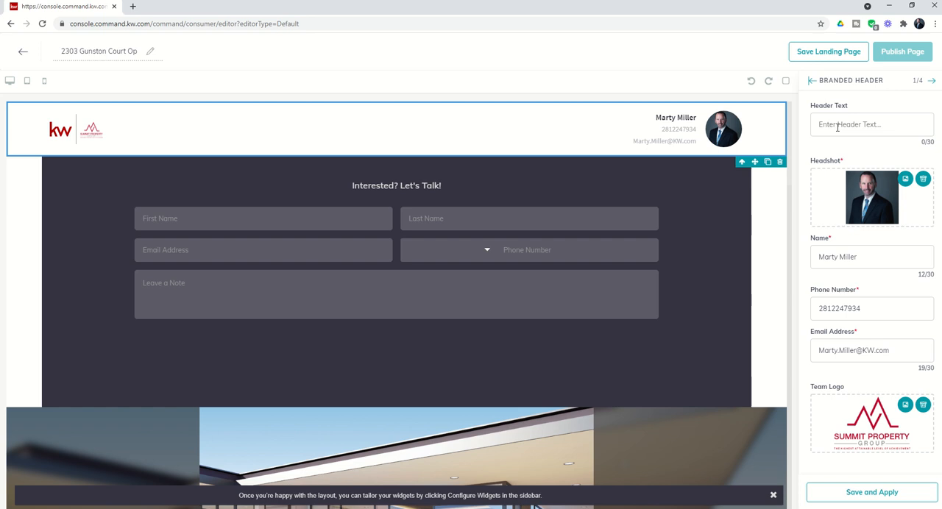
{"action": "type", "text": "Welcome to"}
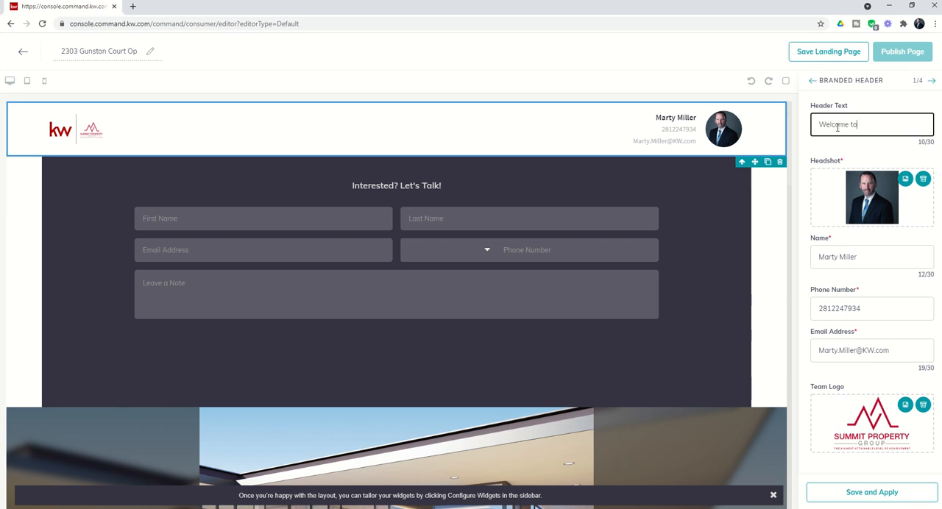
{"action": "type", "text": "the Open"}
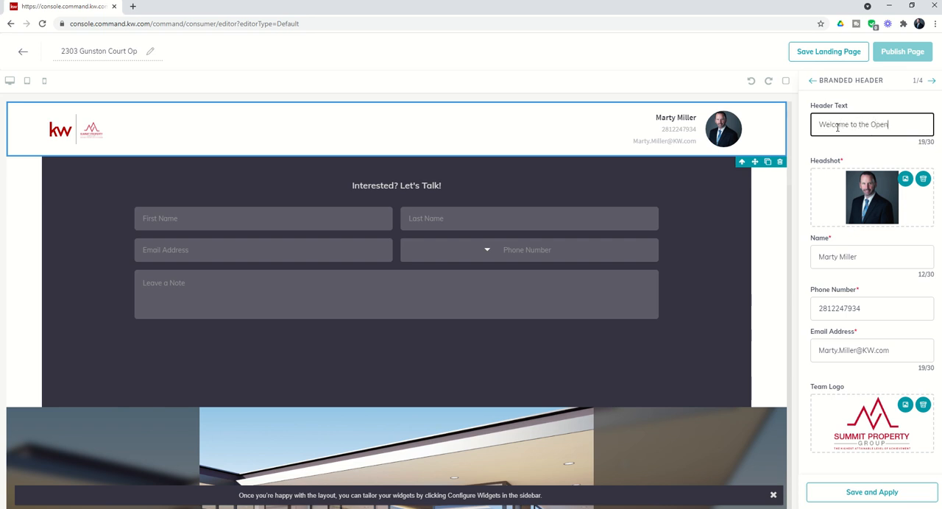
{"action": "type", "text": "House!"}
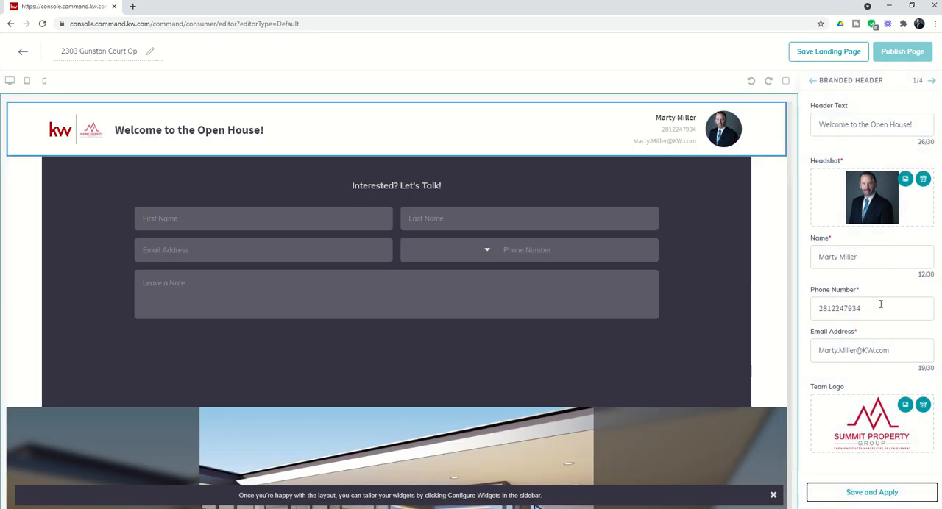
{"action": "mouse_move", "coordinate": [933, 87]}
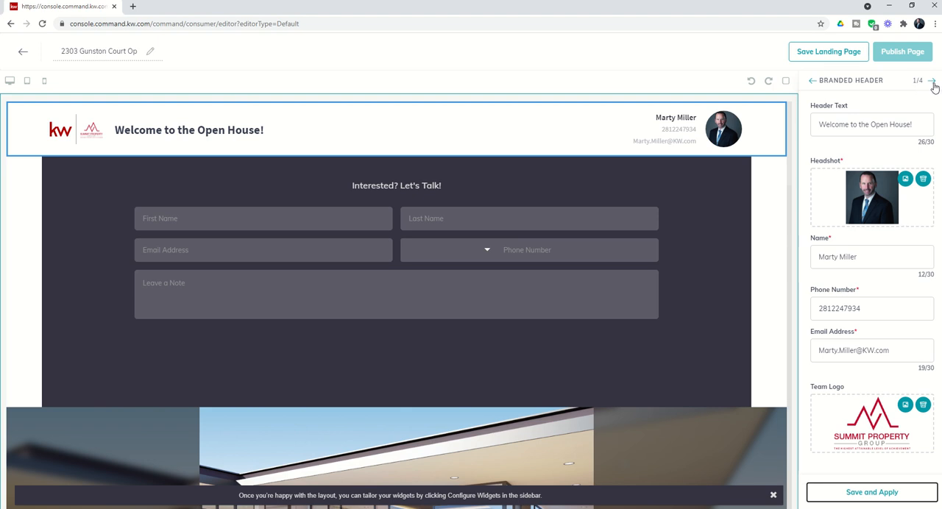
Set the Lead Form header text to 'Prior to Entry, Please Register Here! Thanks!!'.
{"action": "left_click", "coordinate": [931, 79]}
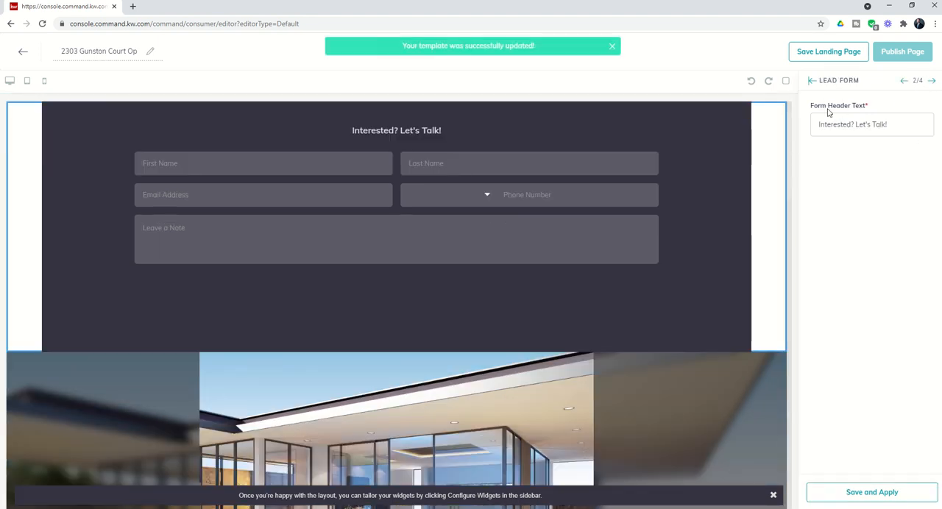
{"action": "mouse_move", "coordinate": [494, 265]}
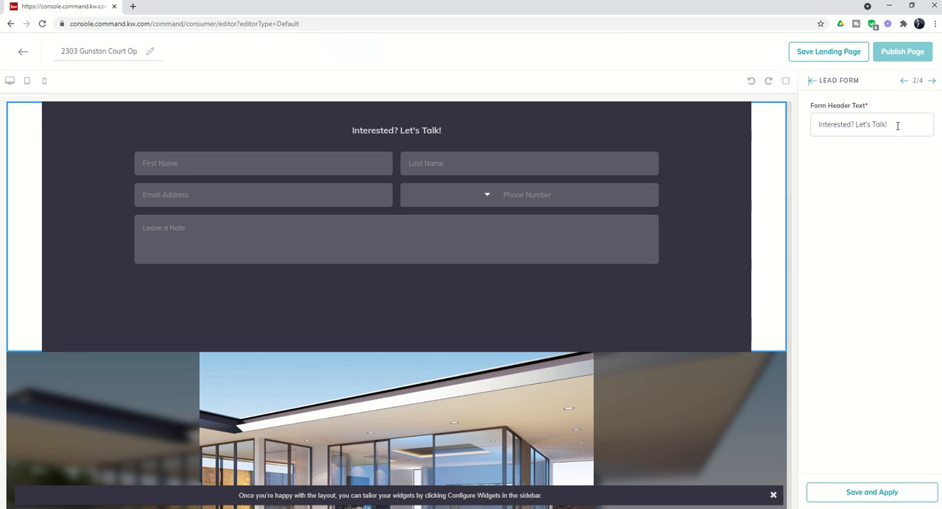
{"action": "triple_click", "coordinate": [871, 124]}
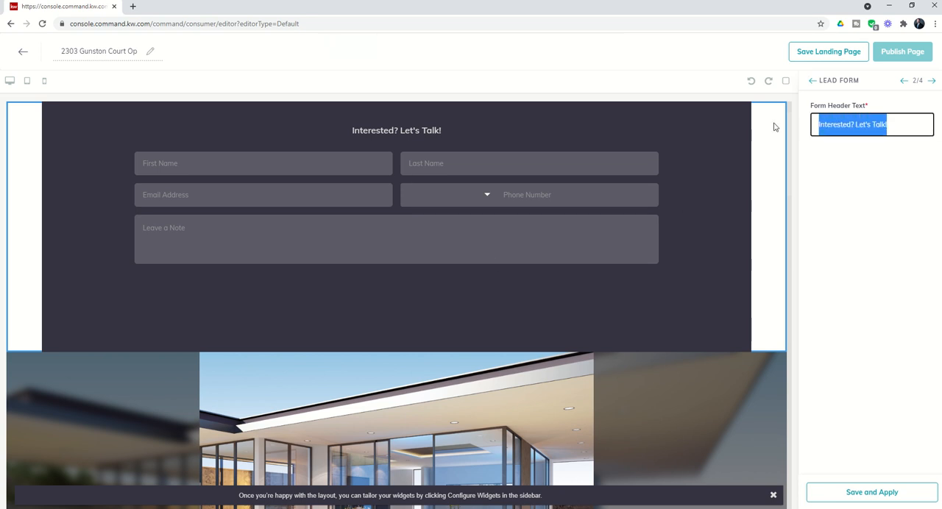
{"action": "type", "text": "Prior to Entry, Please"}
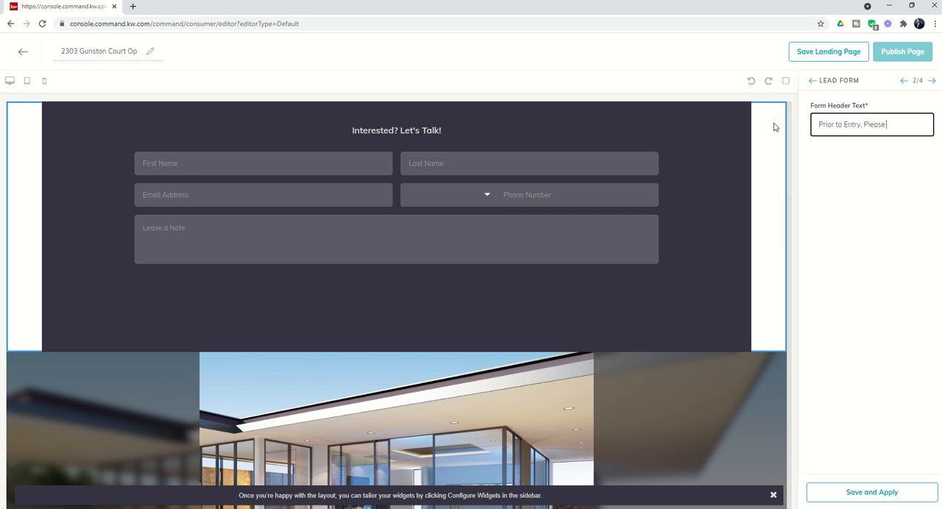
{"action": "type", "text": "Register Here!"}
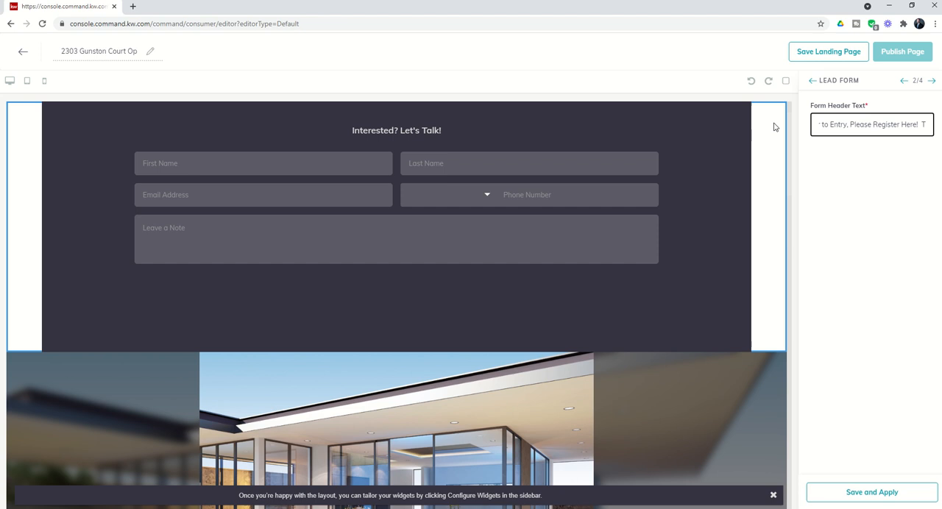
{"action": "type", "text": "Thanks!!"}
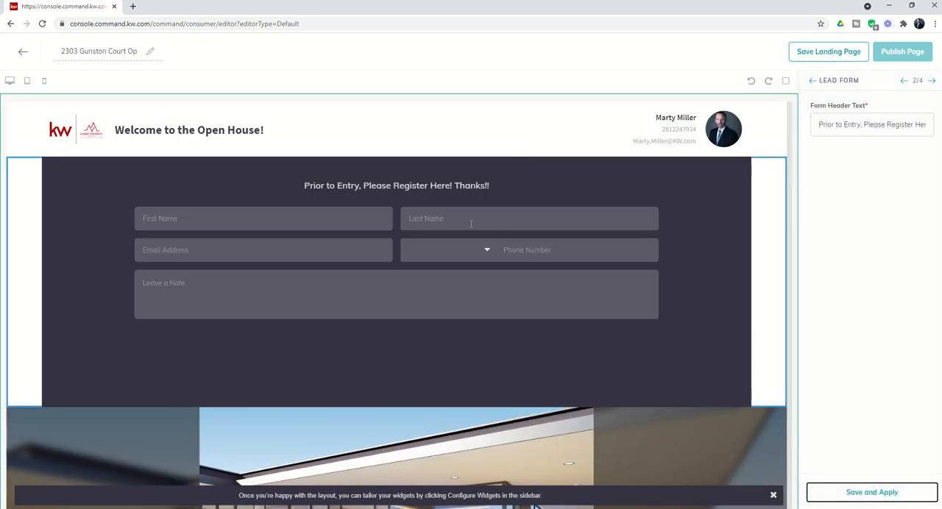
{"action": "mouse_move", "coordinate": [400, 197]}
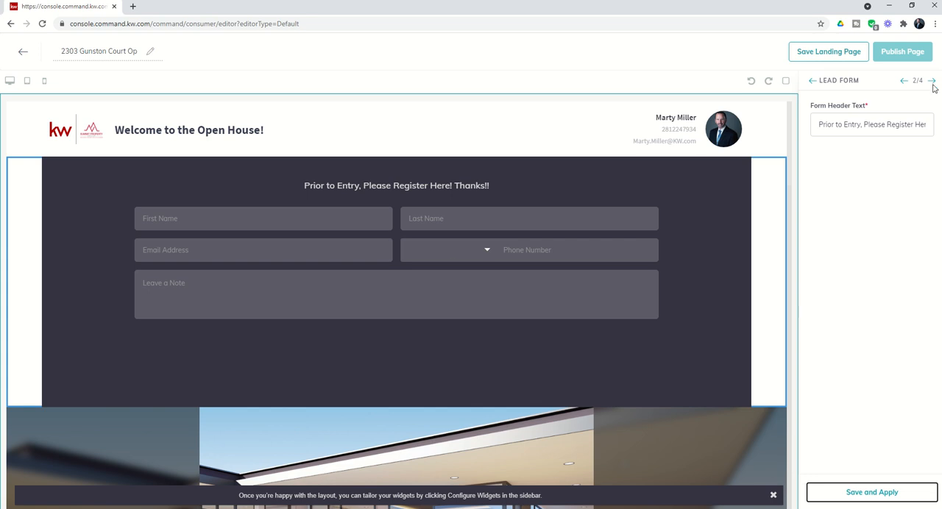
{"action": "left_click", "coordinate": [931, 79]}
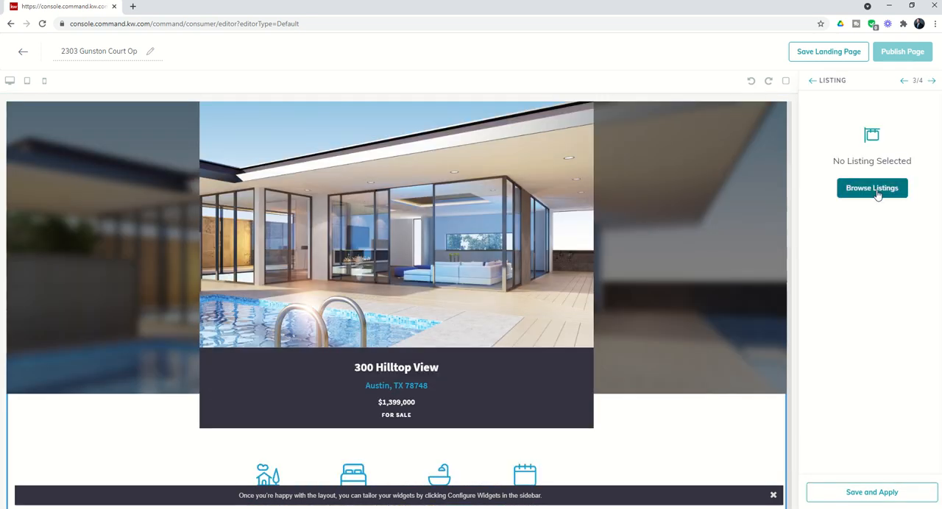
{"action": "left_click", "coordinate": [871, 189]}
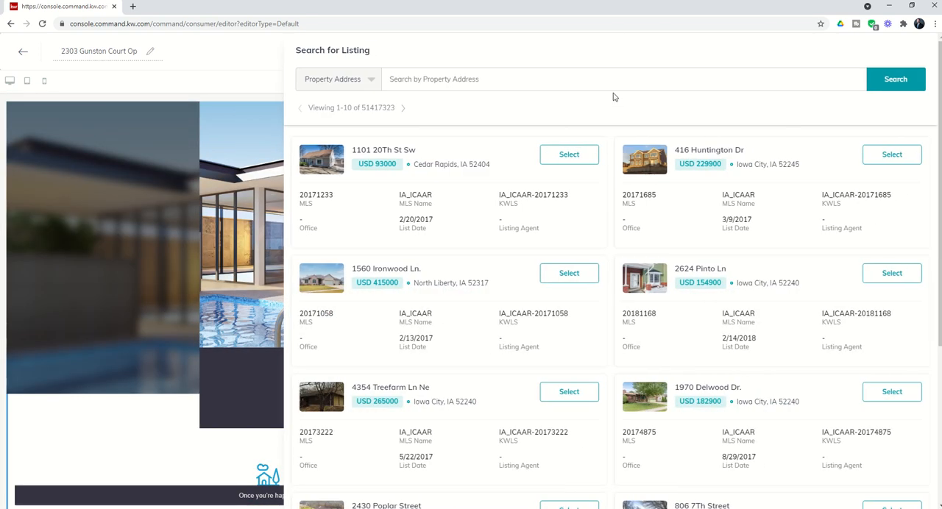
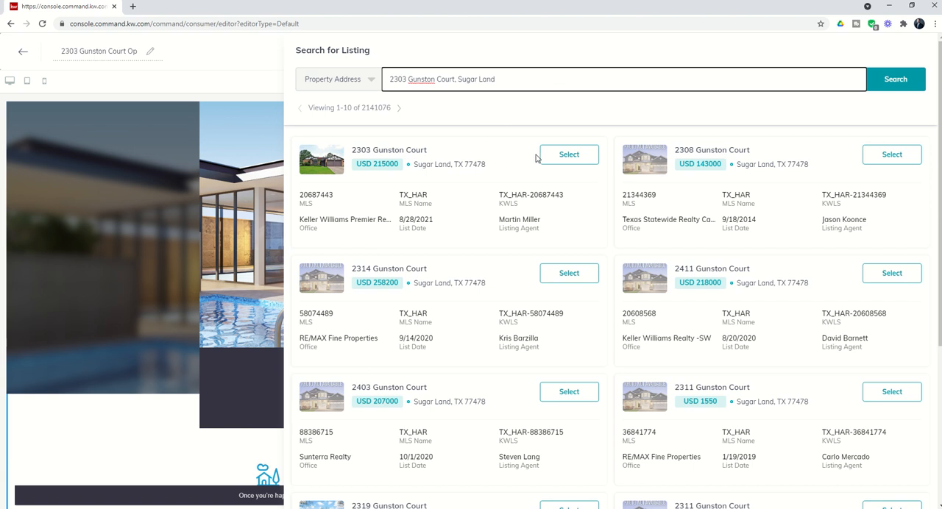
{"action": "left_click", "coordinate": [568, 154]}
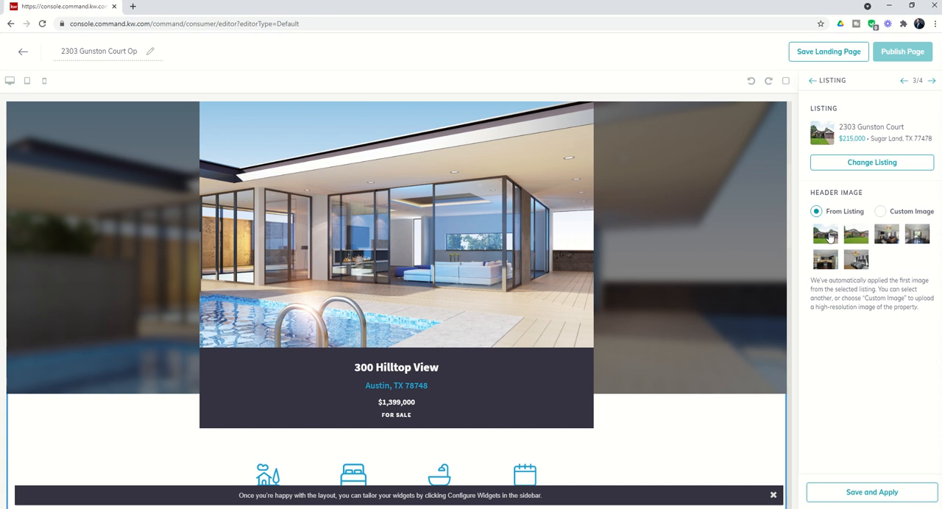
Use the first listing photo as header image and save and apply the listing settings.
{"action": "left_click", "coordinate": [824, 234]}
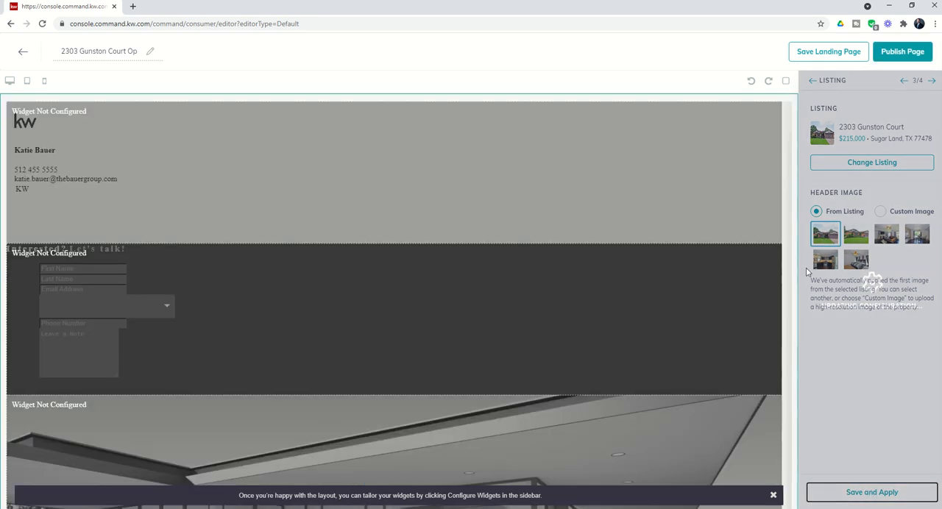
{"action": "left_click", "coordinate": [871, 491]}
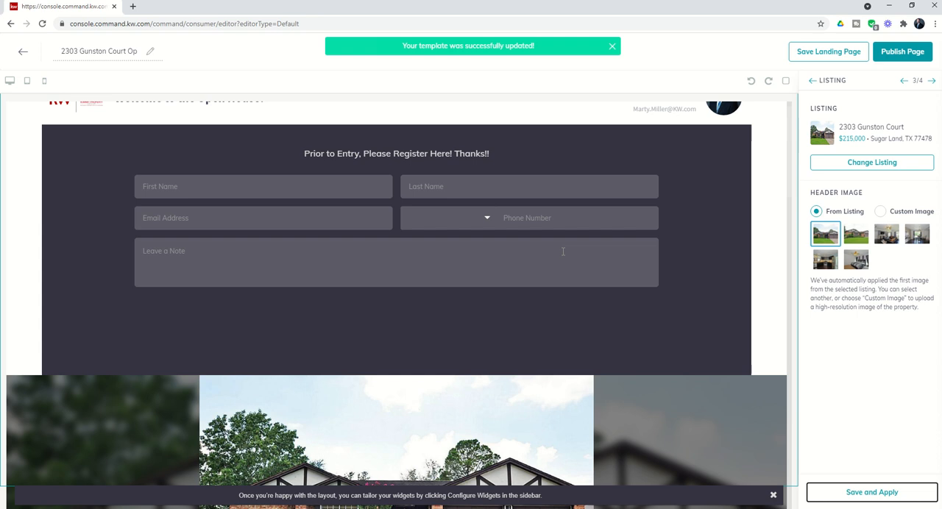
{"action": "scroll", "scroll_direction": "down", "scroll_amount": 3}
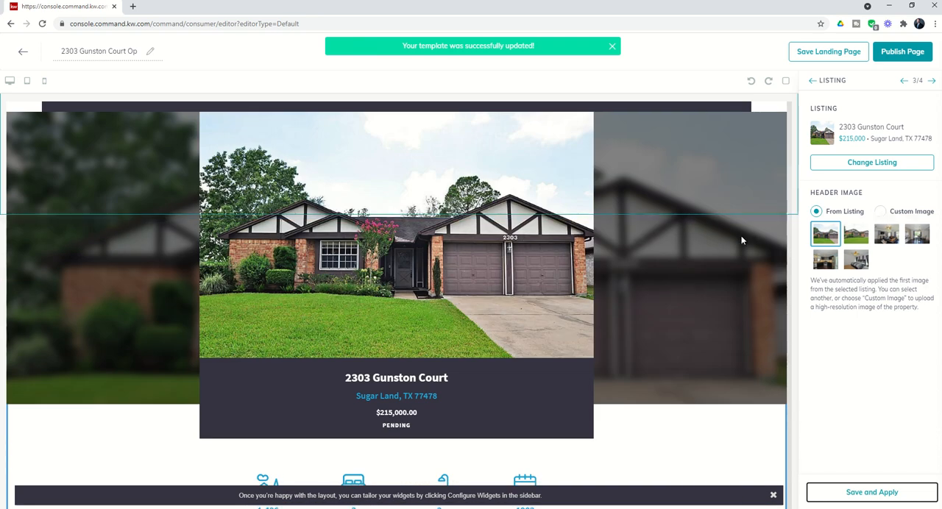
Save and apply the Legal Footer widget settings to the page.
{"action": "left_click", "coordinate": [931, 80]}
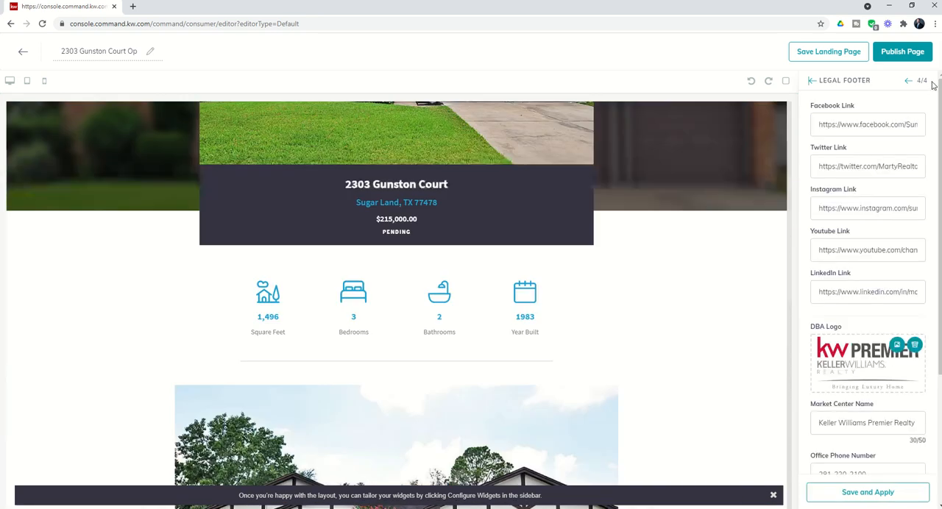
{"action": "scroll", "scroll_direction": "down", "scroll_amount": 3}
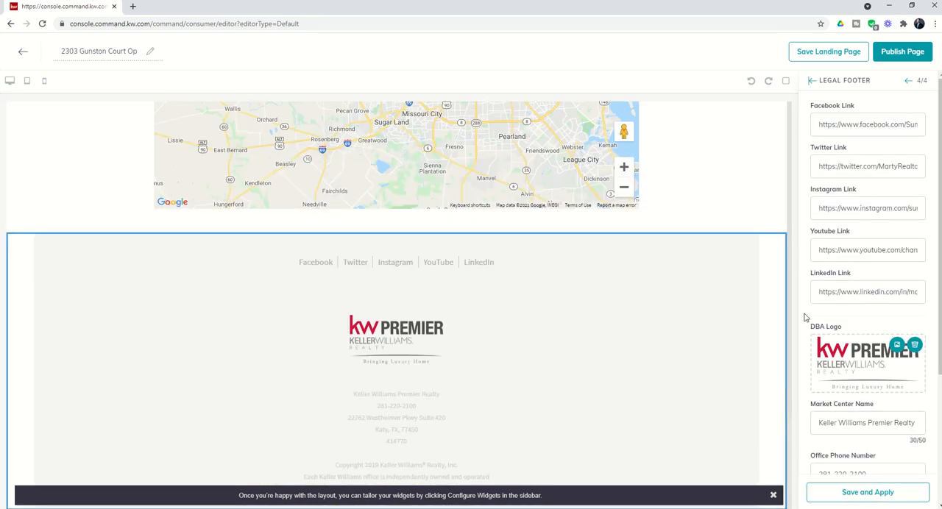
{"action": "left_click", "coordinate": [867, 491]}
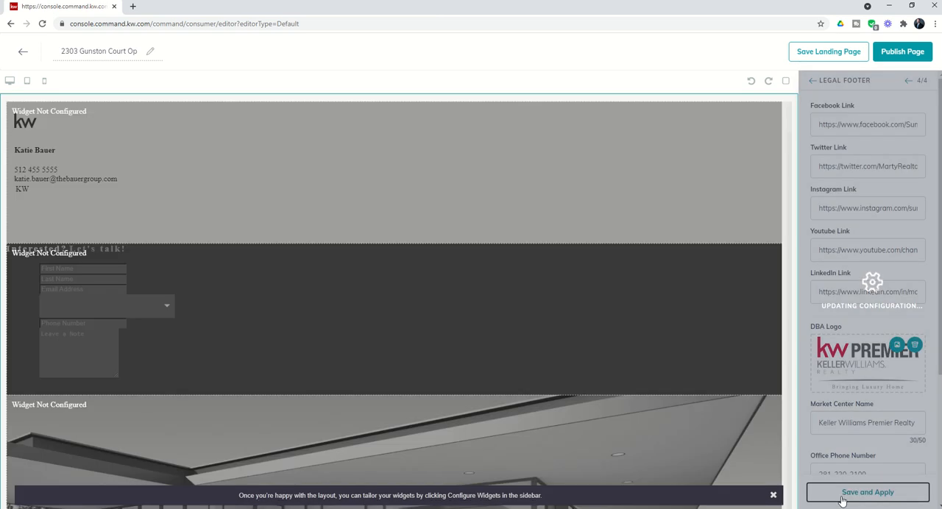
{"action": "left_click", "coordinate": [866, 491]}
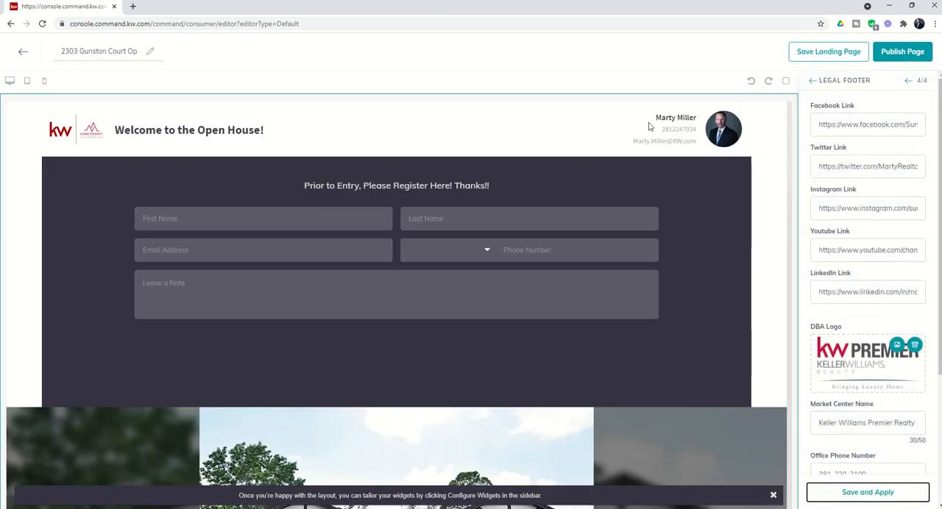
{"action": "mouse_move", "coordinate": [550, 206]}
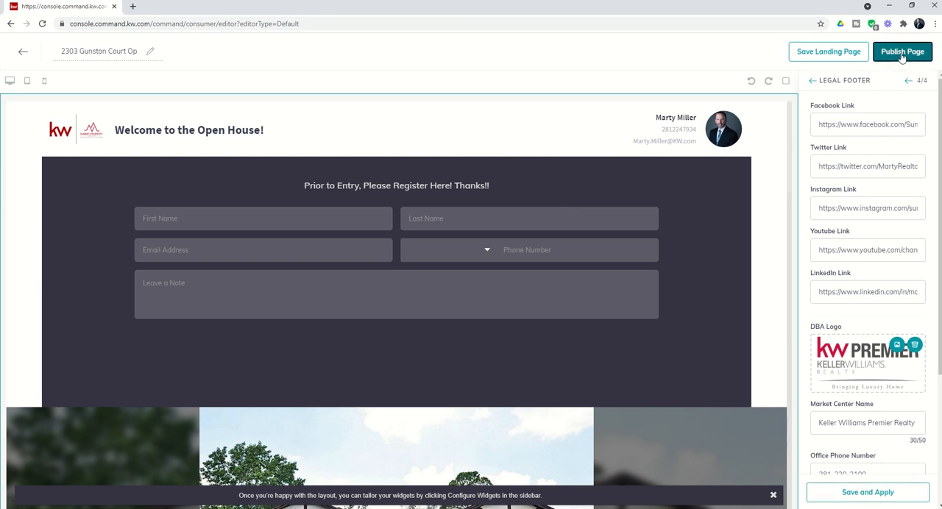
Publish the landing page, confirming the update to the active page.
{"action": "left_click", "coordinate": [902, 50]}
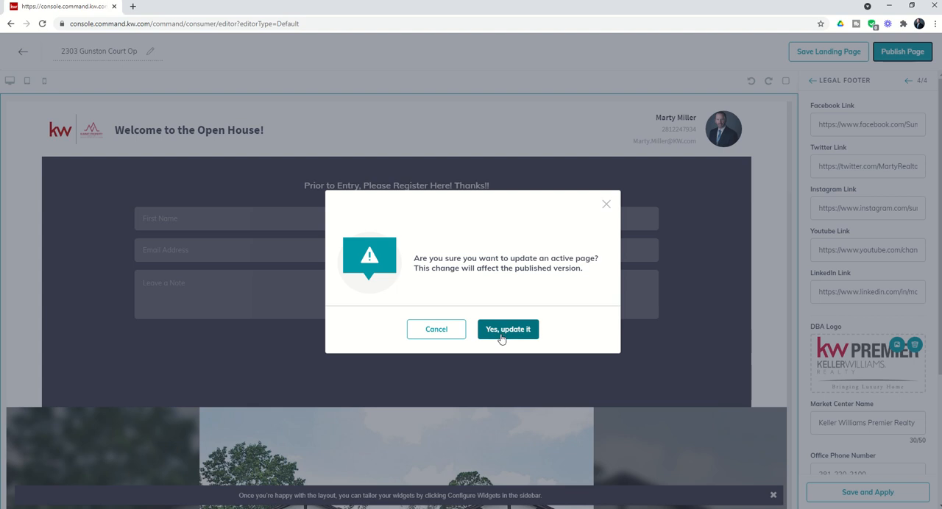
{"action": "left_click", "coordinate": [507, 330]}
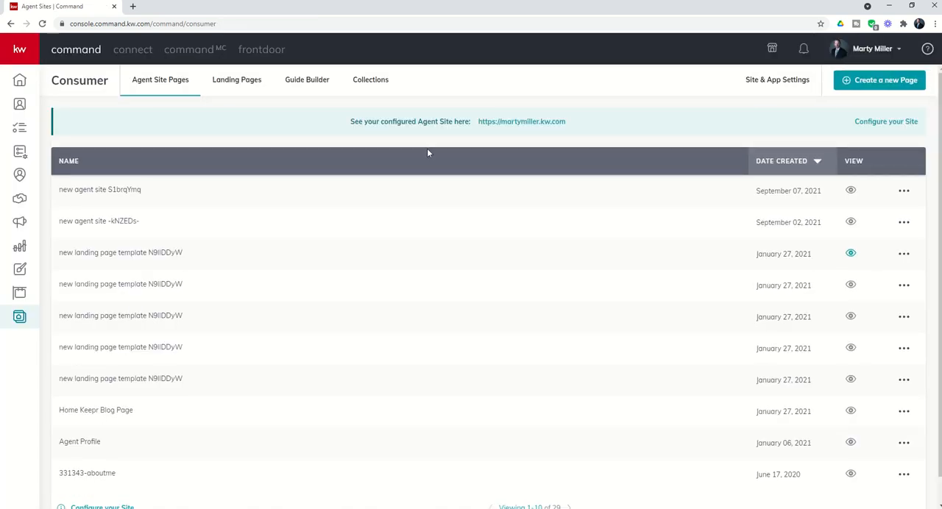
View the Landing Pages list showing the Gunston Court sign-in page live.
{"action": "left_click", "coordinate": [235, 79]}
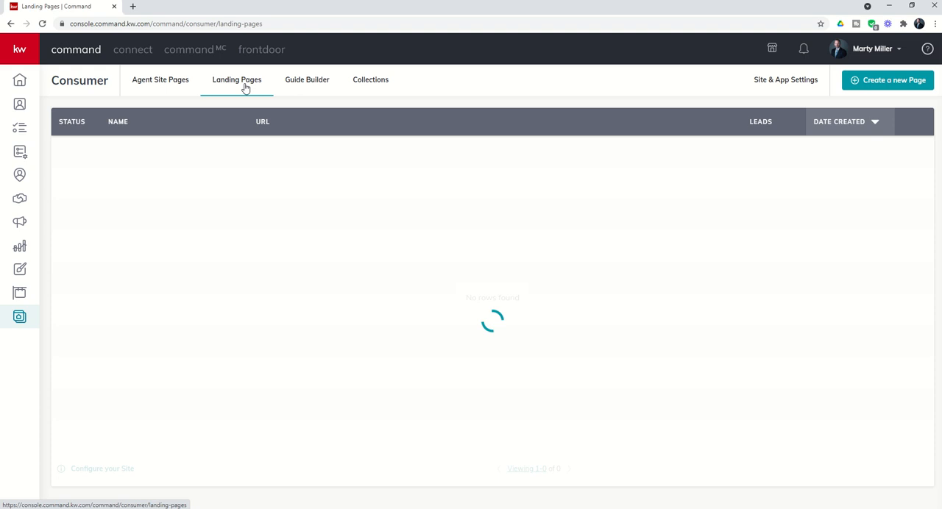
{"action": "left_click", "coordinate": [235, 79]}
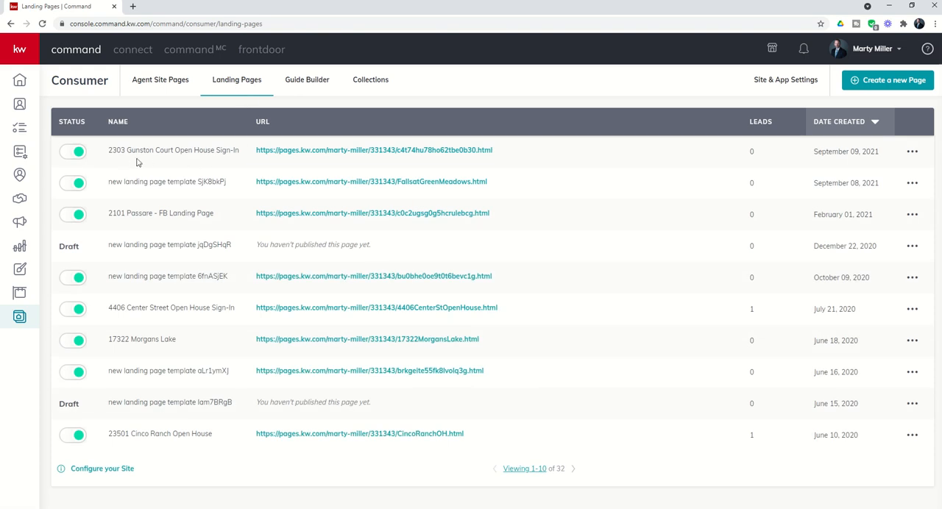
{"action": "mouse_move", "coordinate": [173, 161]}
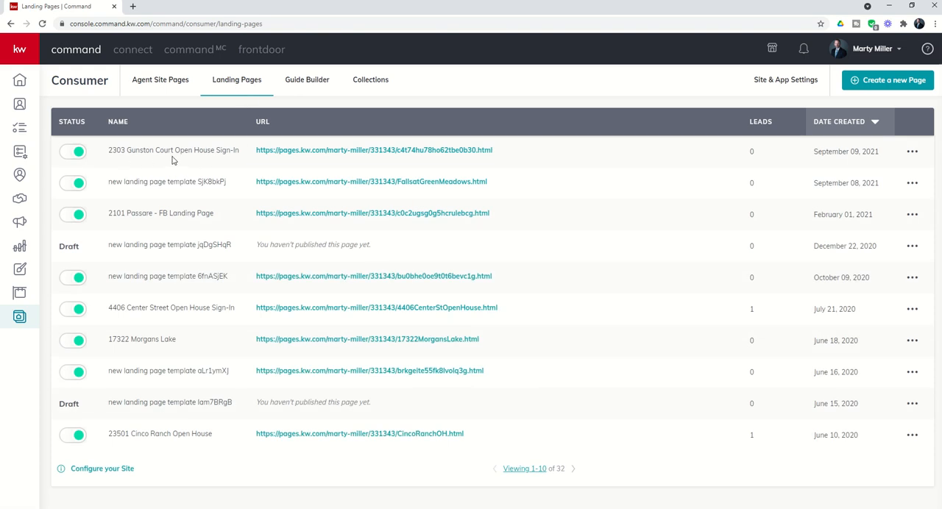
{"action": "mouse_move", "coordinate": [269, 163]}
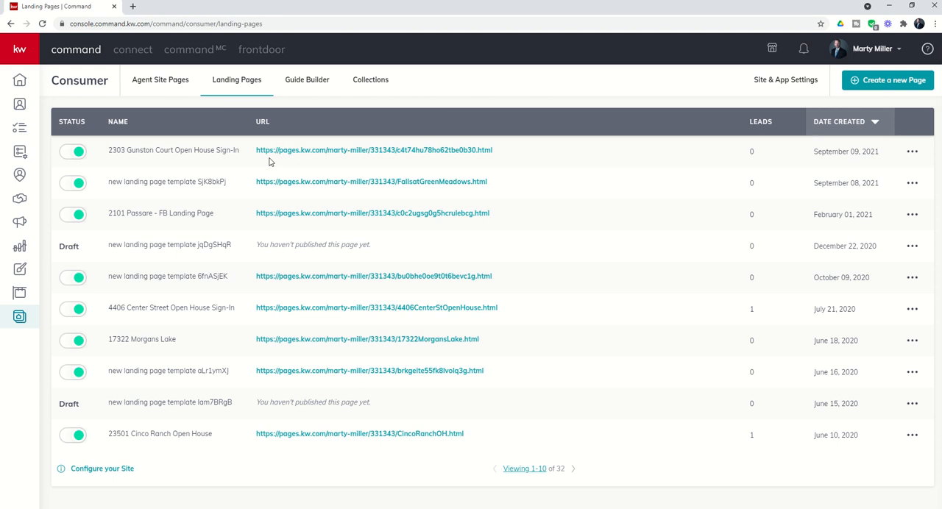
{"action": "mouse_move", "coordinate": [359, 159]}
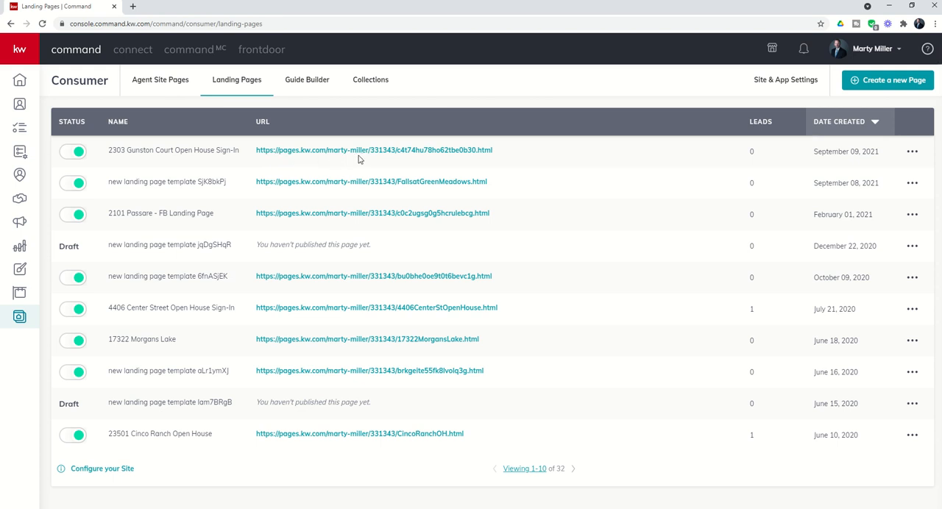
{"action": "mouse_move", "coordinate": [394, 154]}
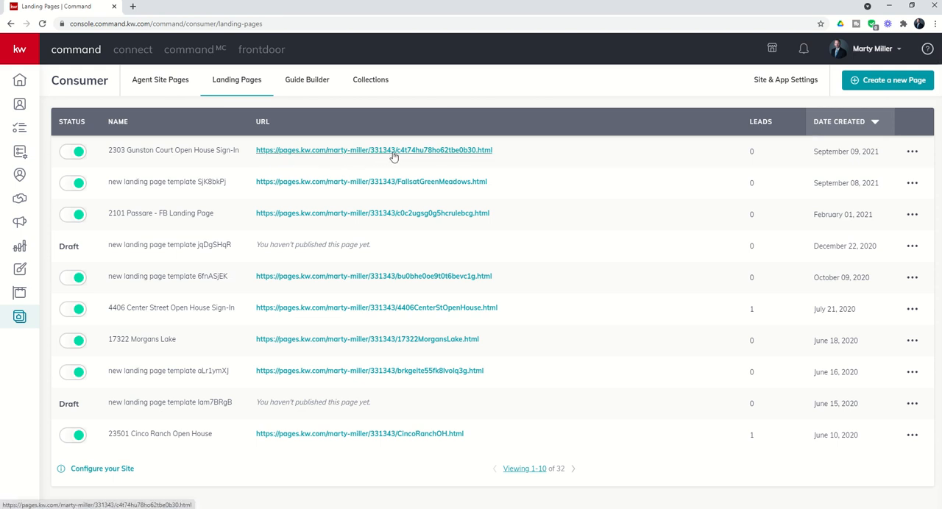
{"action": "mouse_move", "coordinate": [430, 156]}
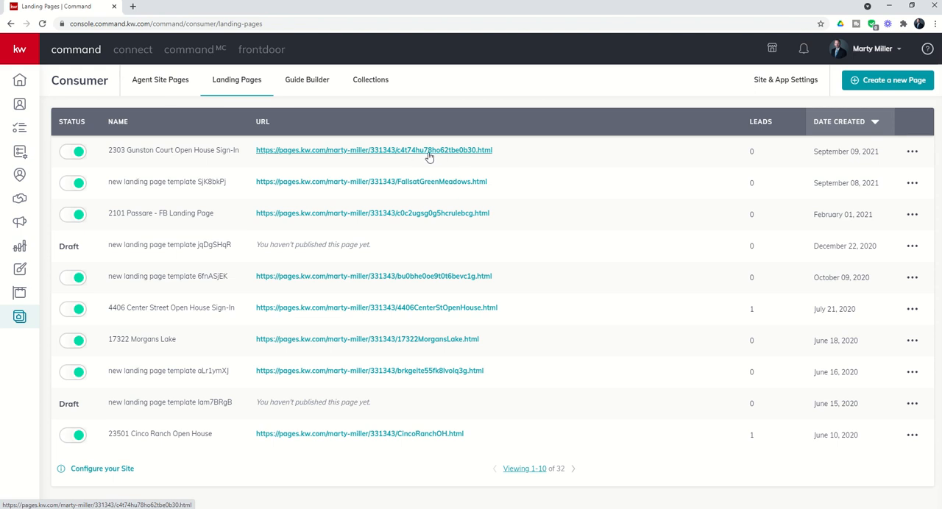
{"action": "mouse_move", "coordinate": [456, 156]}
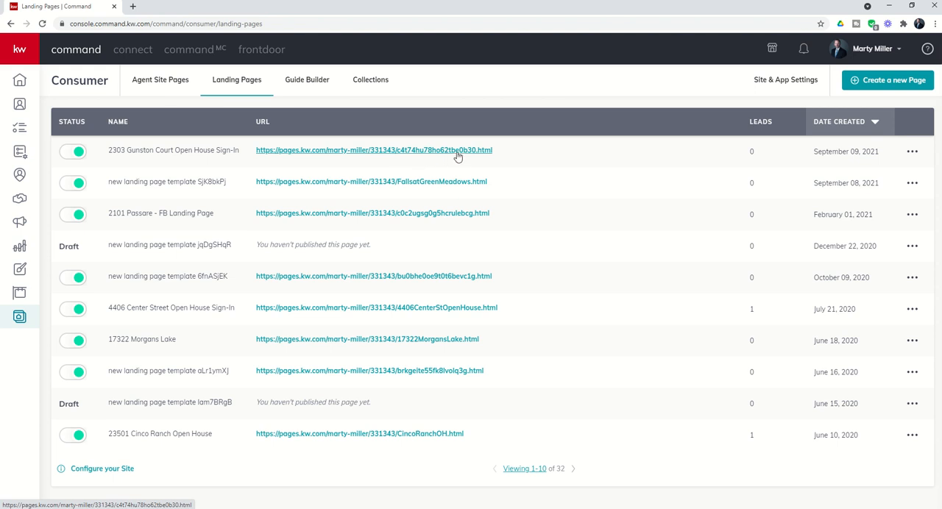
{"action": "mouse_move", "coordinate": [424, 153]}
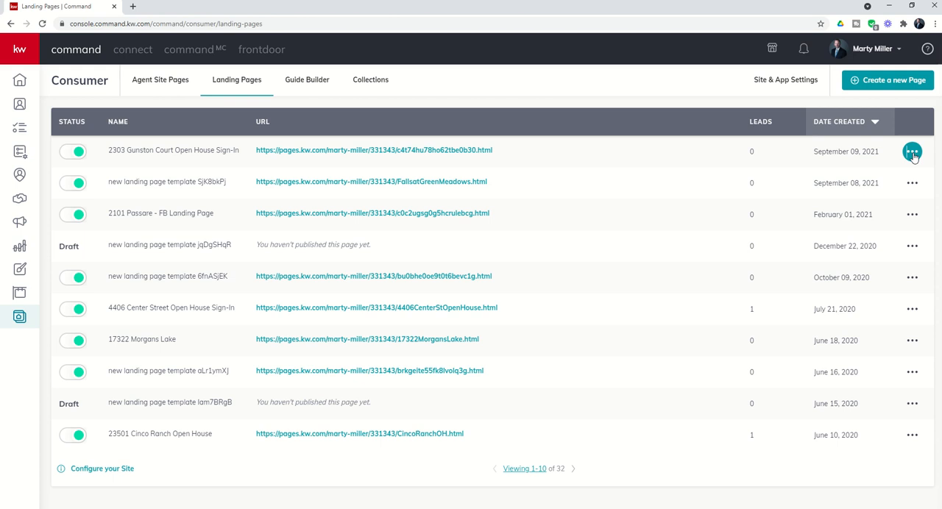
{"action": "left_click", "coordinate": [912, 152]}
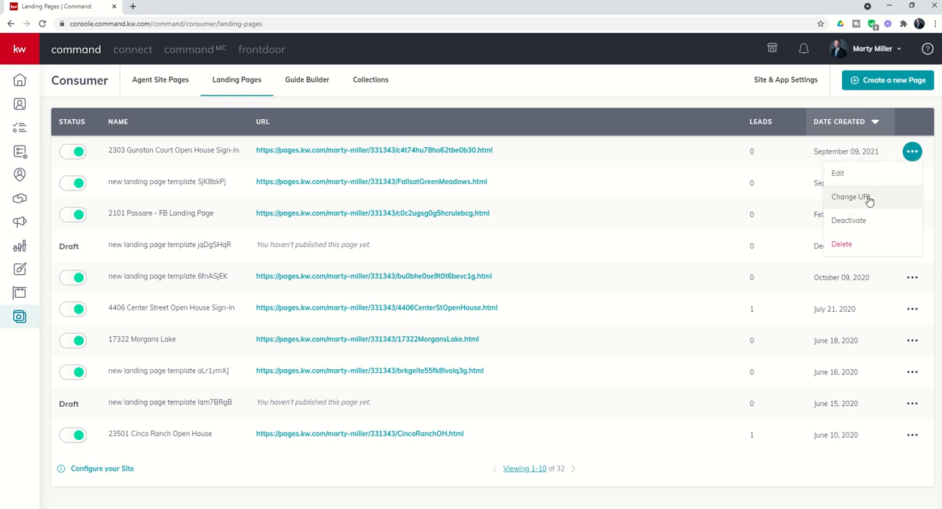
{"action": "left_click", "coordinate": [850, 197]}
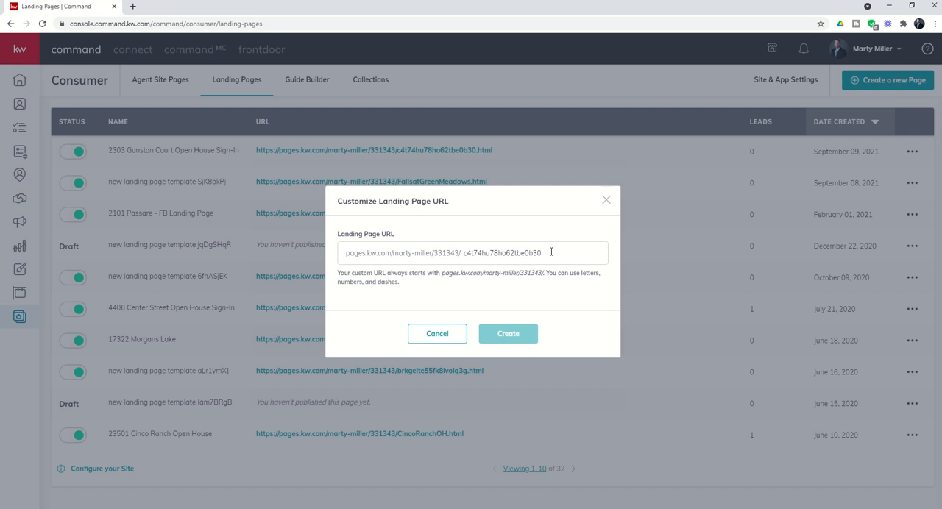
{"action": "double_click", "coordinate": [501, 253]}
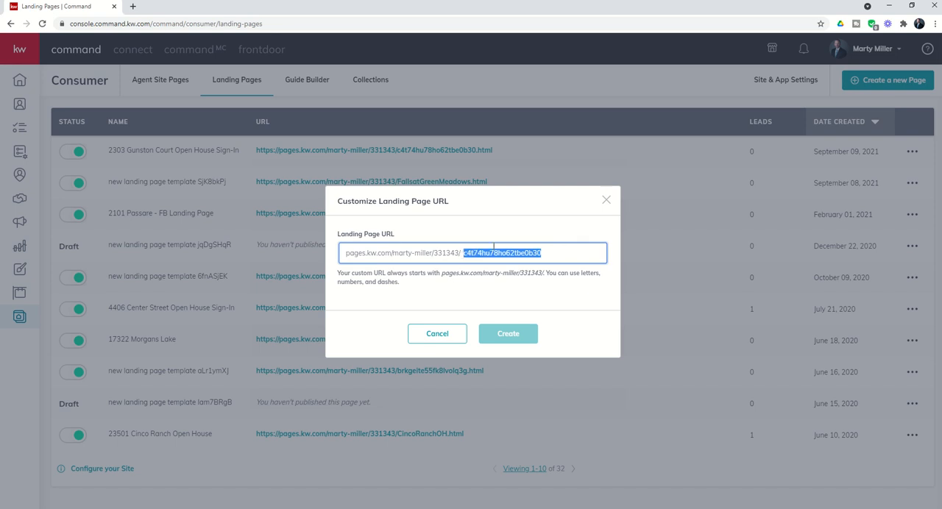
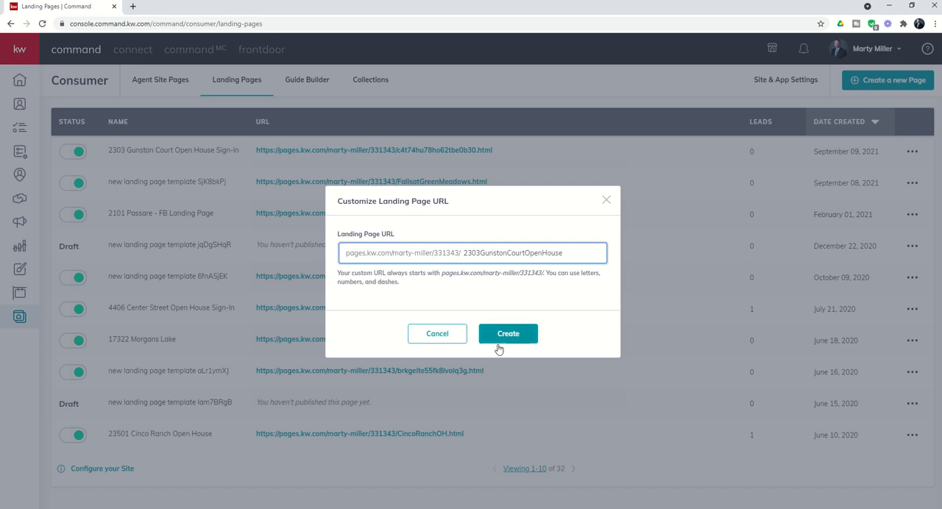
{"action": "left_click", "coordinate": [507, 333]}
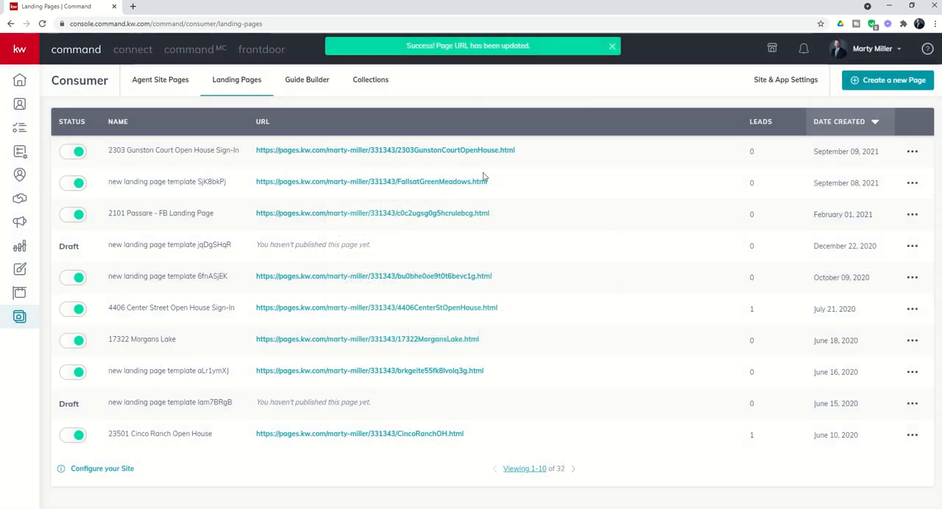
{"action": "mouse_move", "coordinate": [367, 106]}
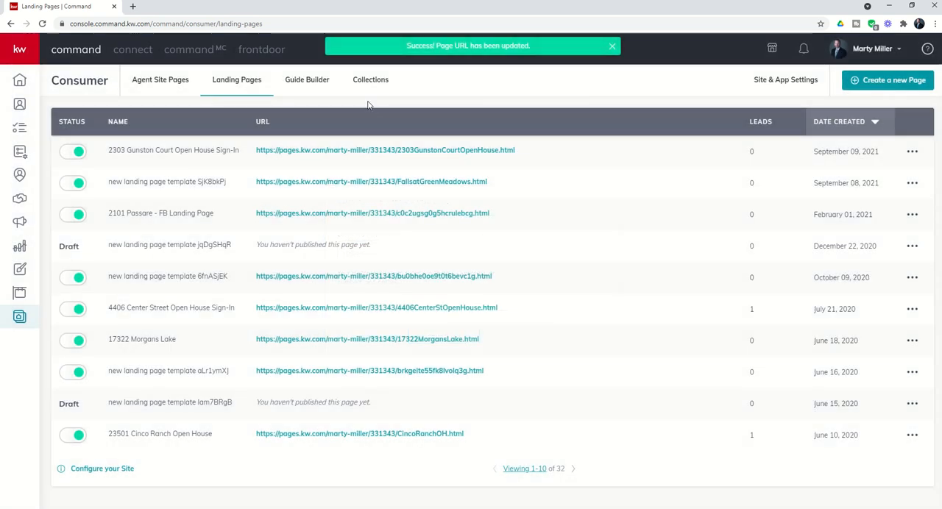
{"action": "left_click", "coordinate": [612, 46]}
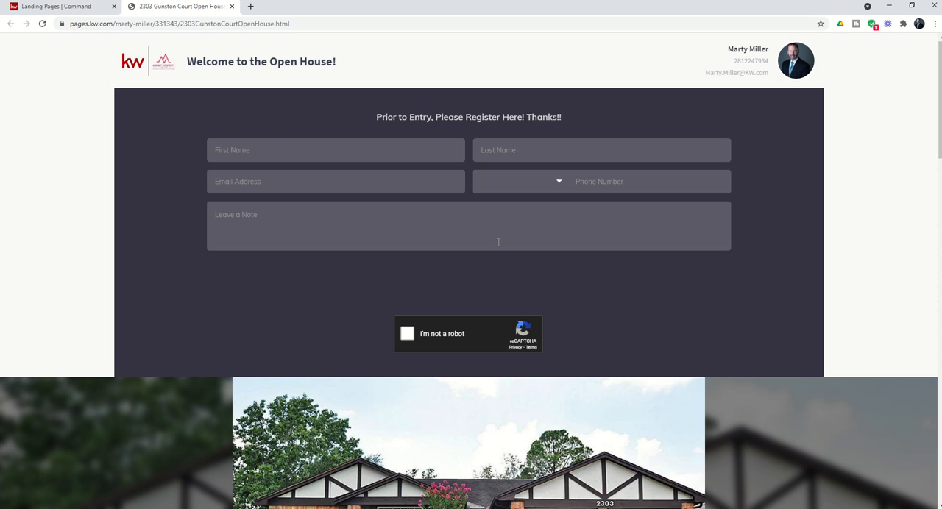
Fill the live sign-in form with a test name and a marty.….com email address.
{"action": "type", "text": "Marty"}
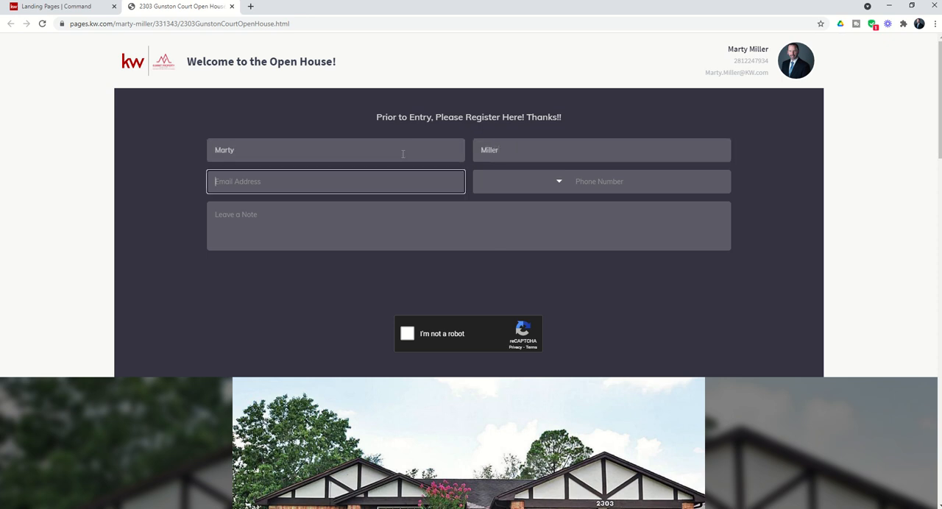
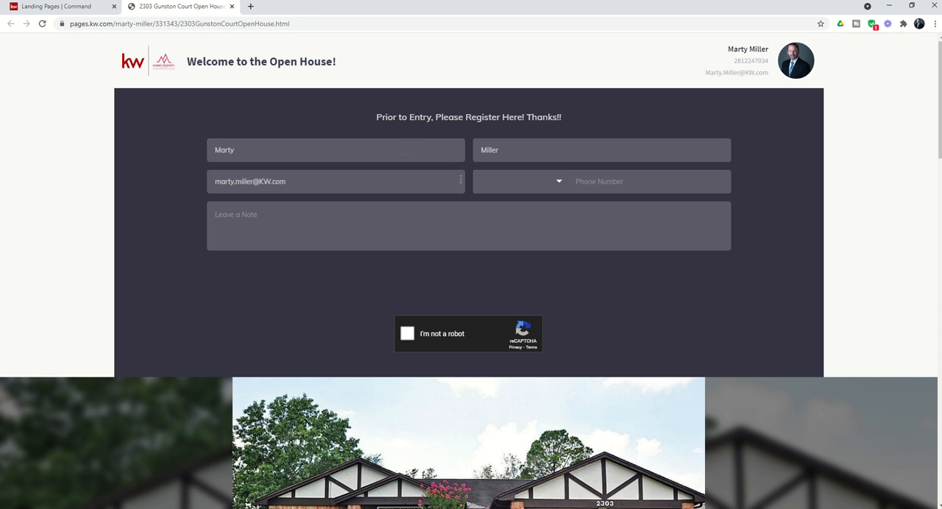
{"action": "mouse_move", "coordinate": [350, 114]}
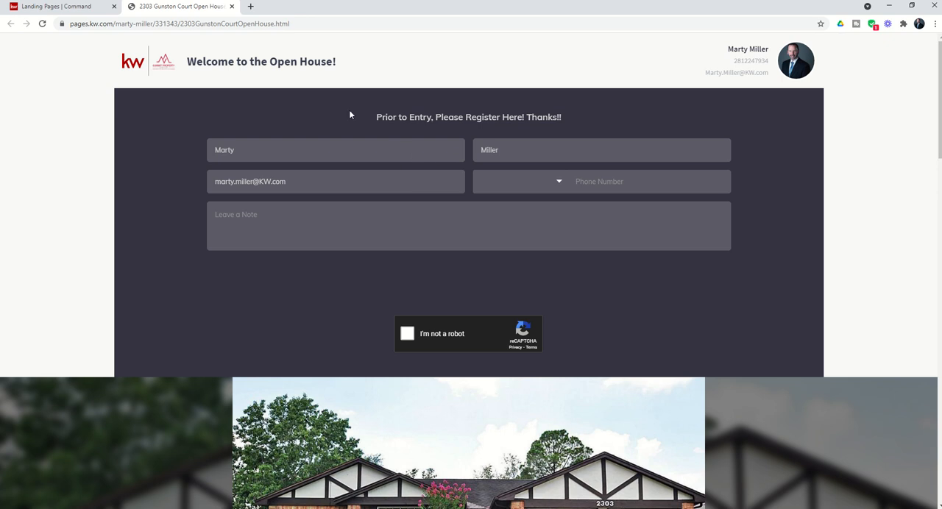
{"action": "mouse_move", "coordinate": [247, 51]}
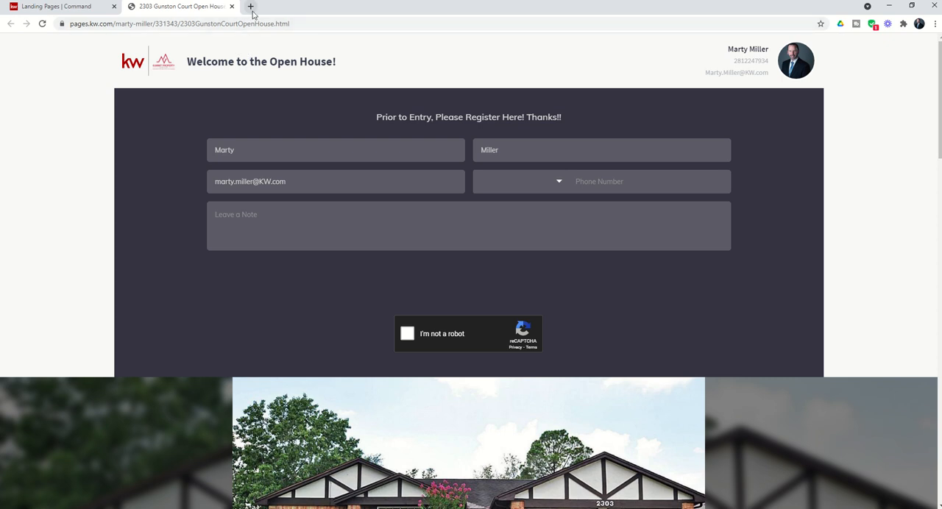
Search Google for 'qr code generator' in a new browser tab.
{"action": "left_click", "coordinate": [250, 6]}
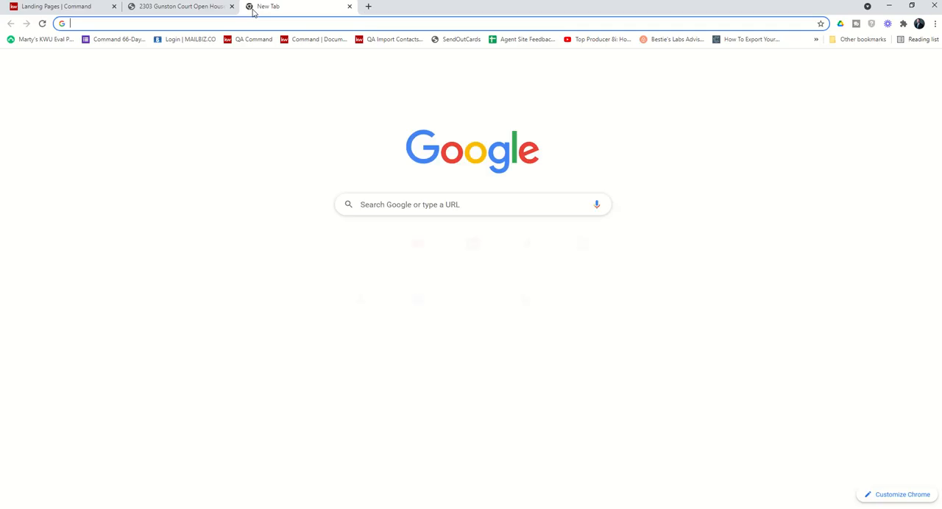
{"action": "type", "text": "qr code generator"}
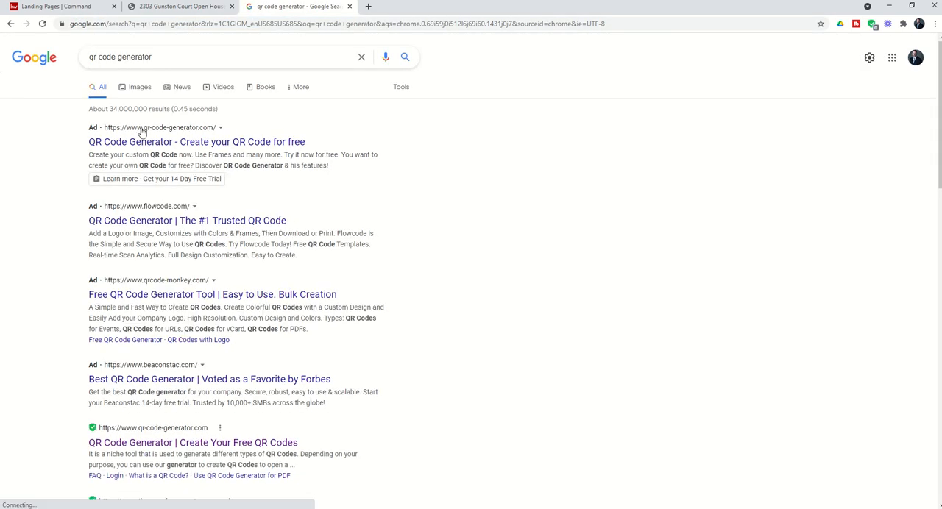
{"action": "scroll", "scroll_direction": "down", "scroll_amount": 3}
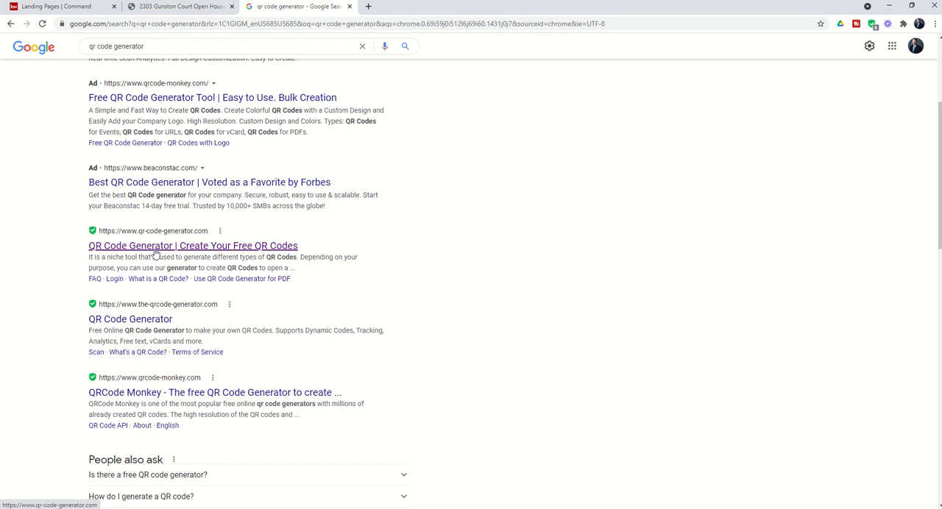
{"action": "left_click", "coordinate": [191, 246]}
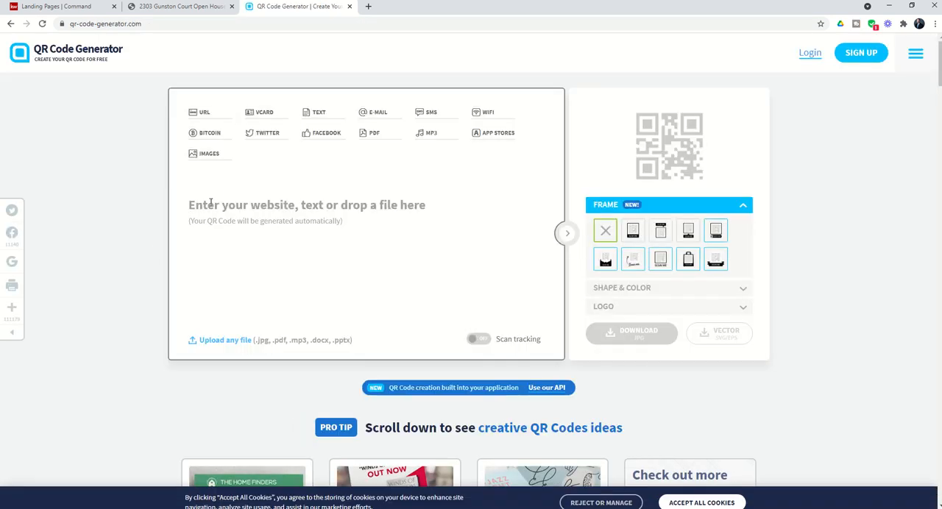
{"action": "left_click", "coordinate": [62, 6]}
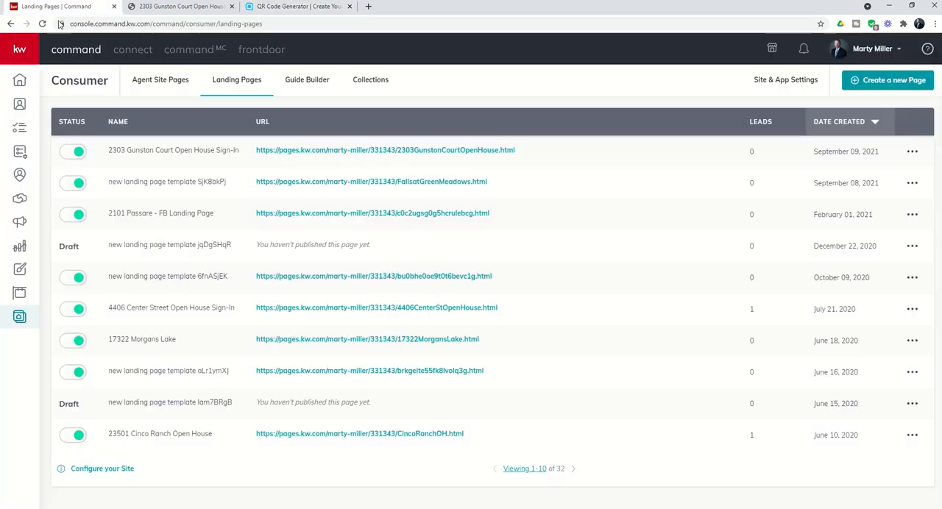
{"action": "triple_click", "coordinate": [386, 150]}
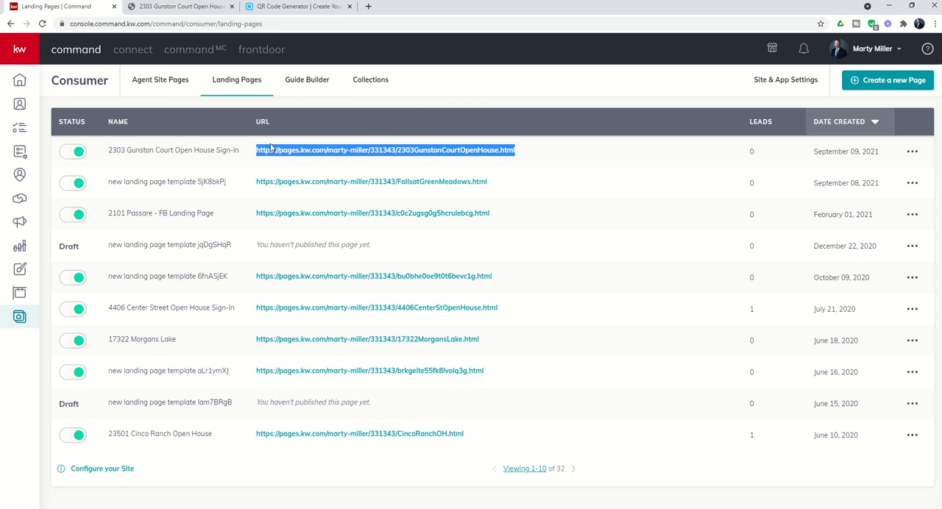
{"action": "left_click", "coordinate": [297, 6]}
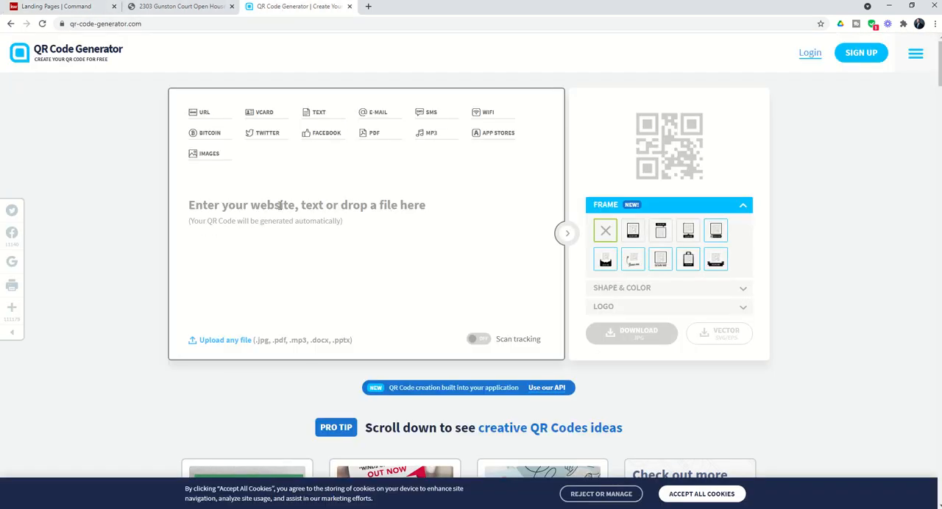
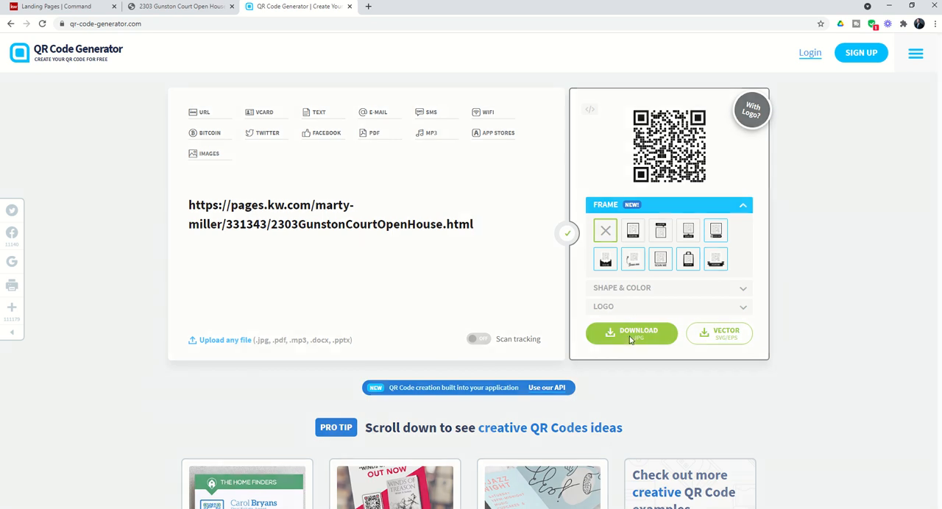
Download the generated Gunston Court QR code and dismiss the sign-up promotion.
{"action": "left_click", "coordinate": [630, 332]}
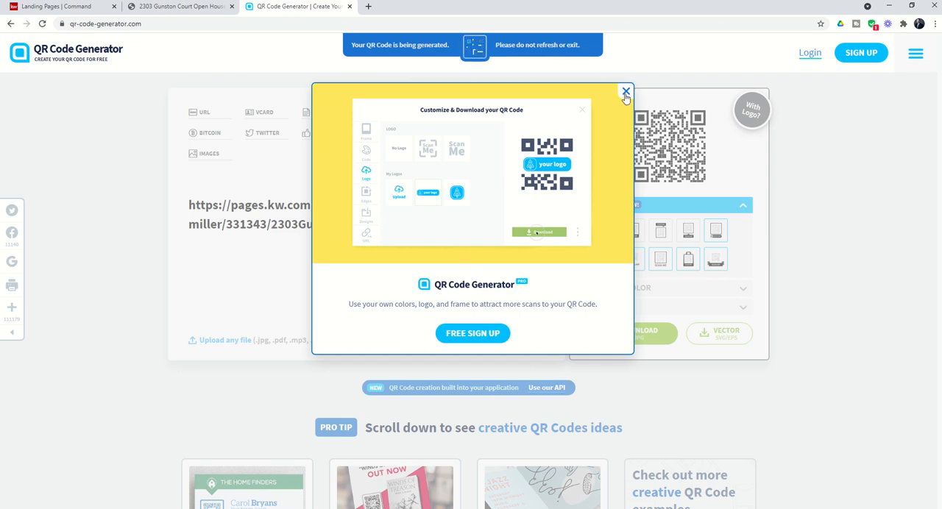
{"action": "left_click", "coordinate": [624, 91]}
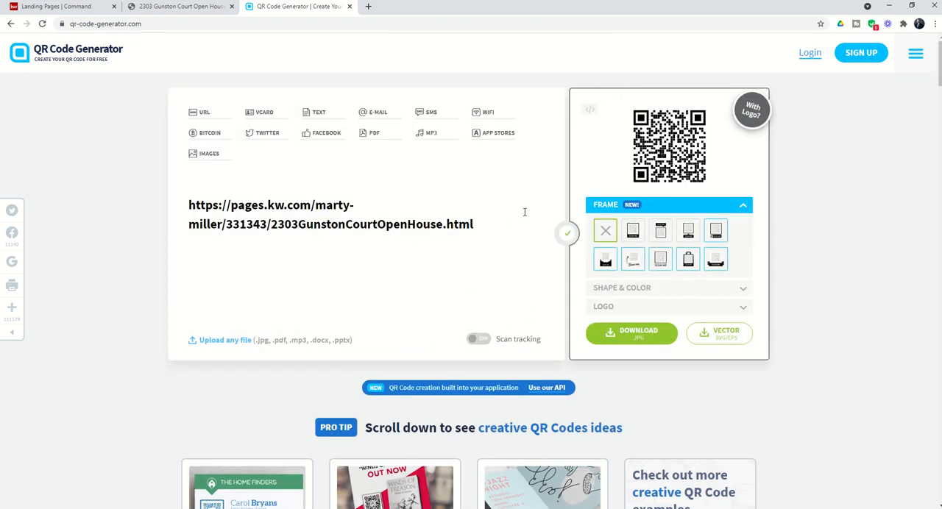
{"action": "mouse_move", "coordinate": [580, 367]}
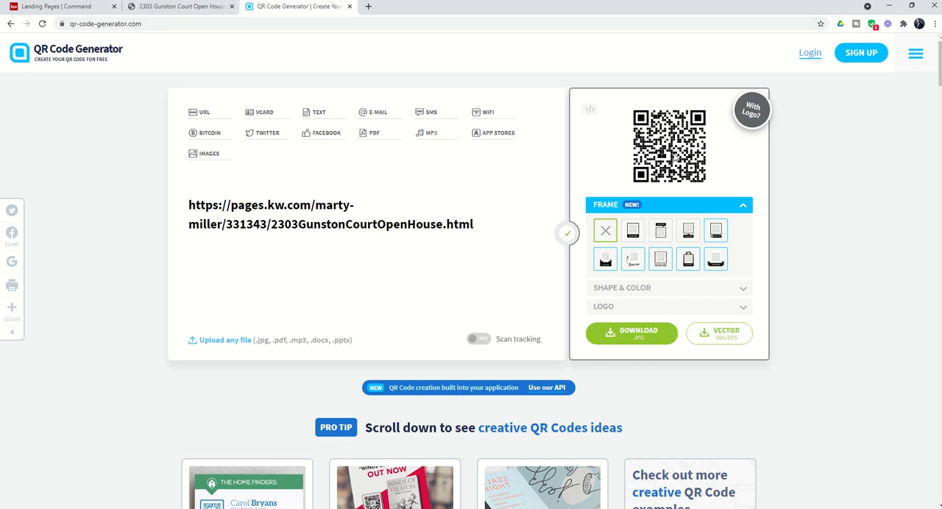
{"action": "mouse_move", "coordinate": [238, 79]}
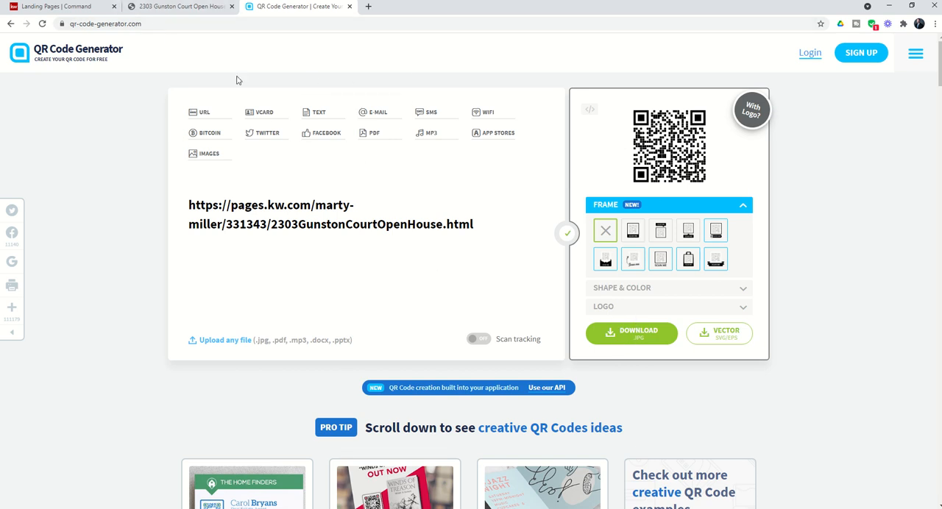
{"action": "mouse_move", "coordinate": [56, 6]}
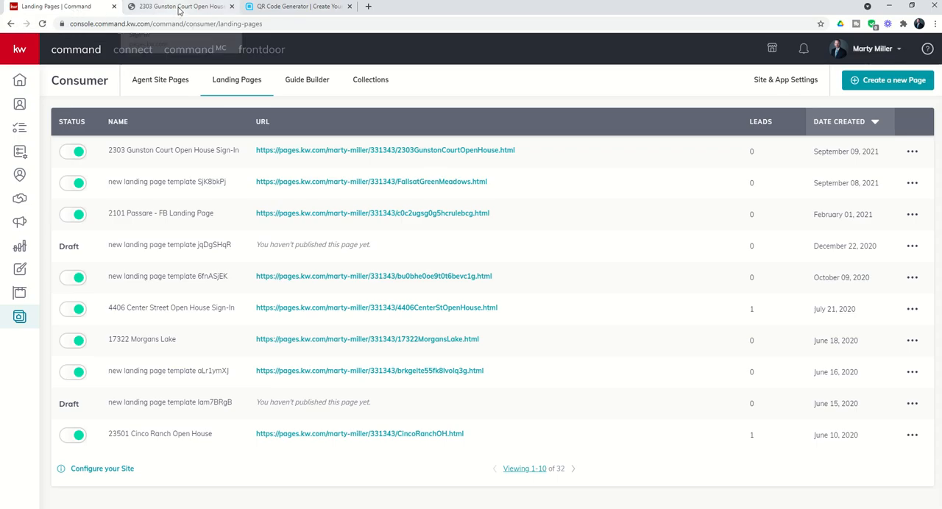
{"action": "mouse_move", "coordinate": [179, 6]}
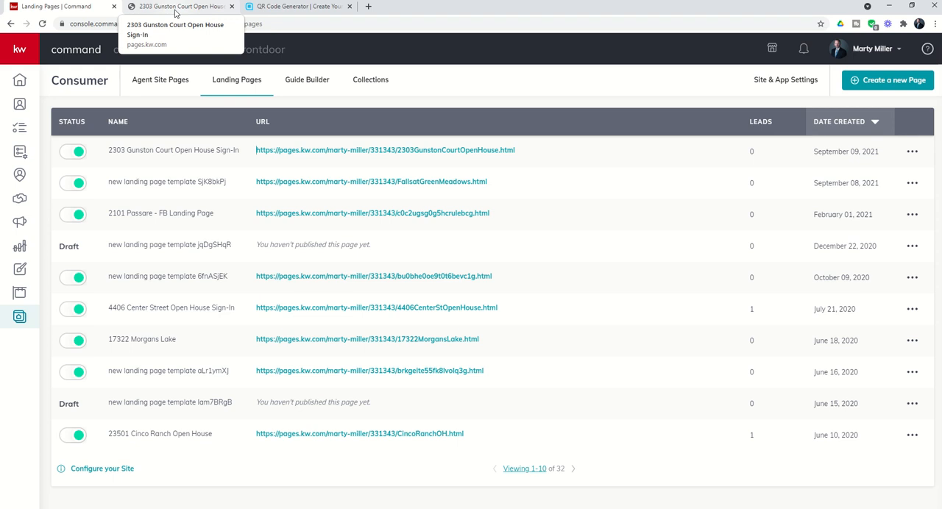
{"action": "left_click", "coordinate": [179, 6]}
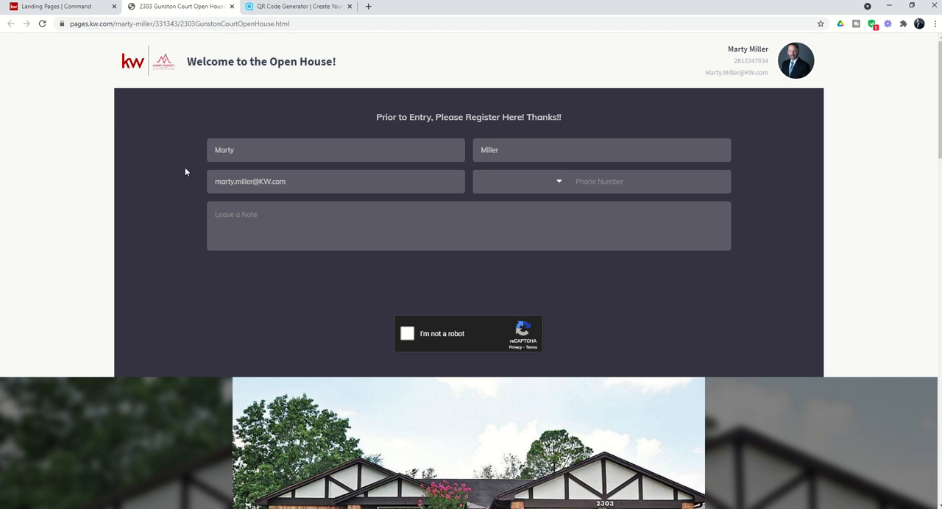
{"action": "mouse_move", "coordinate": [320, 400]}
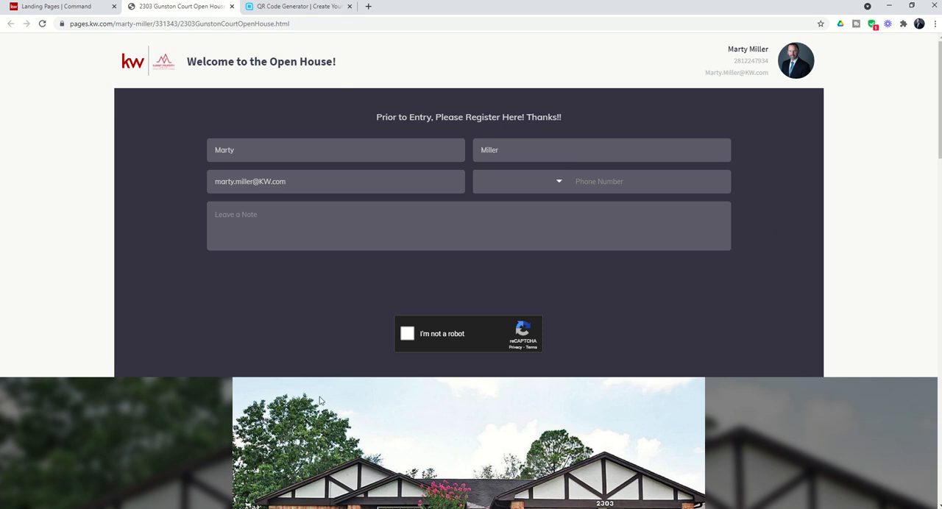
{"action": "mouse_move", "coordinate": [283, 123]}
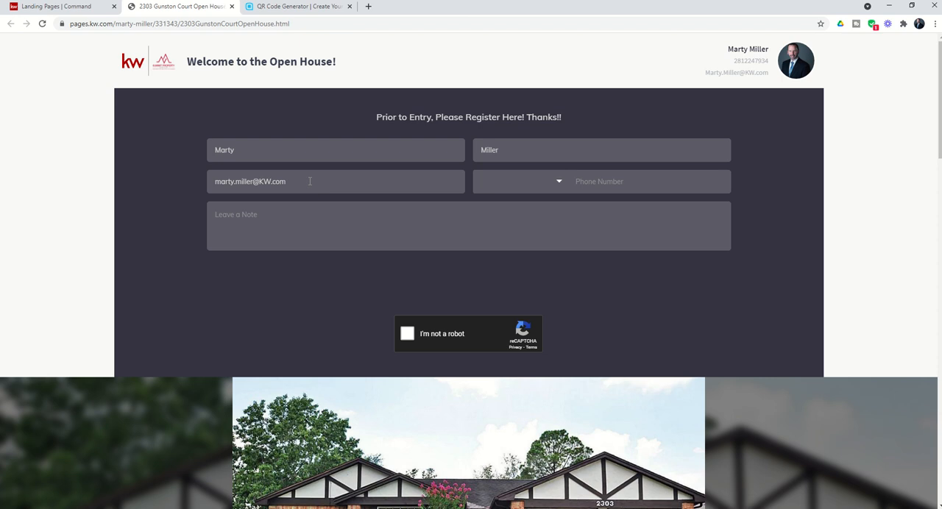
{"action": "mouse_move", "coordinate": [371, 109]}
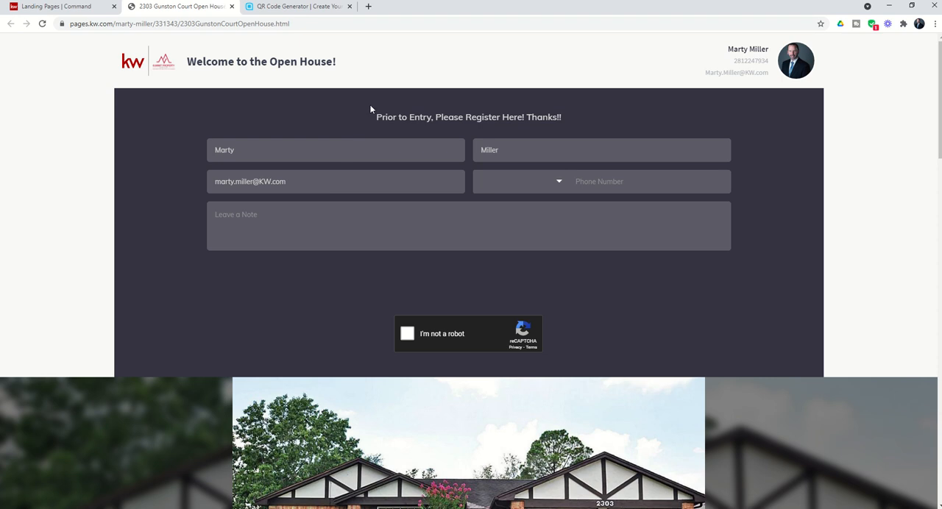
{"action": "mouse_move", "coordinate": [384, 200]}
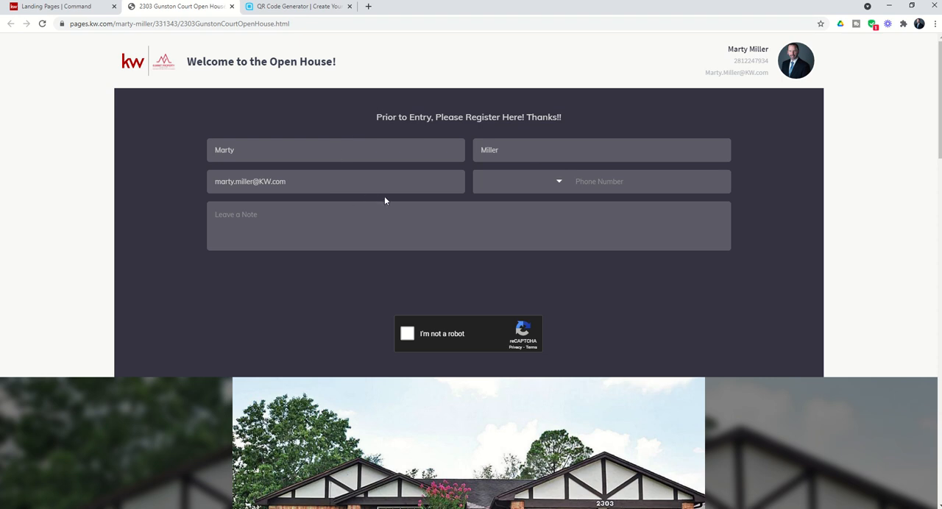
{"action": "mouse_move", "coordinate": [535, 198]}
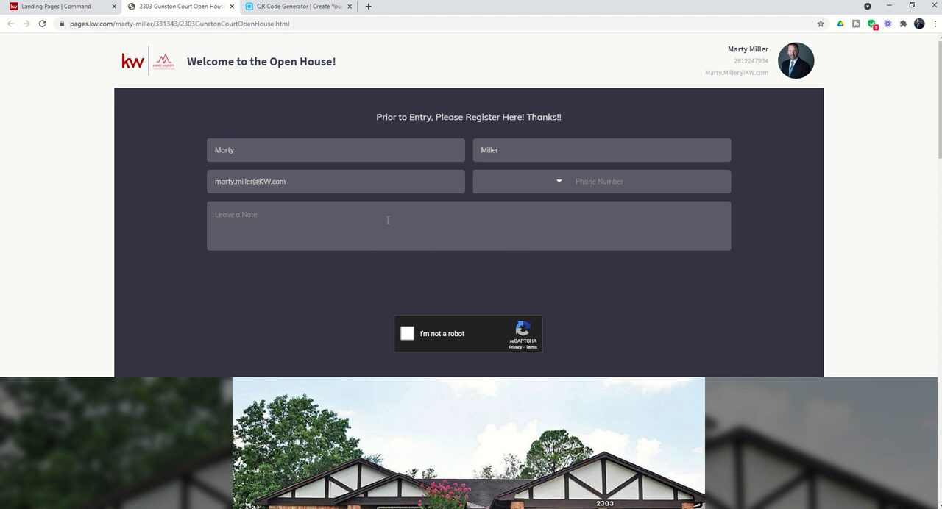
Return to the Landing Pages list showing the Gunston Court sign-in page active with zero leads.
{"action": "left_click", "coordinate": [59, 6]}
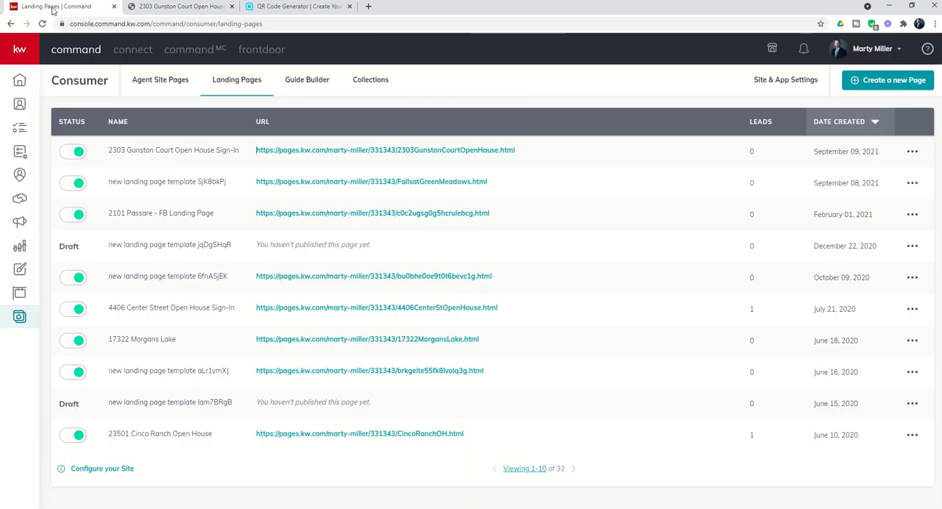
{"action": "mouse_move", "coordinate": [753, 312]}
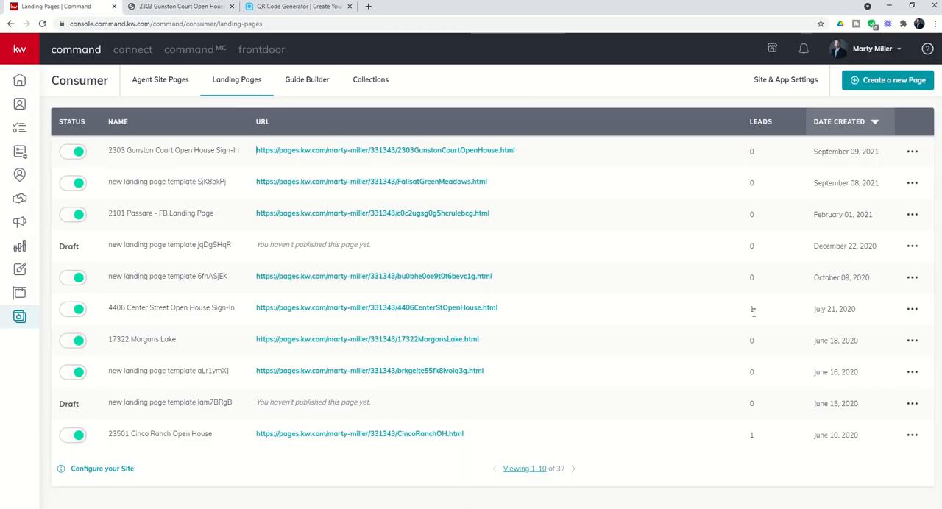
{"action": "mouse_move", "coordinate": [754, 161]}
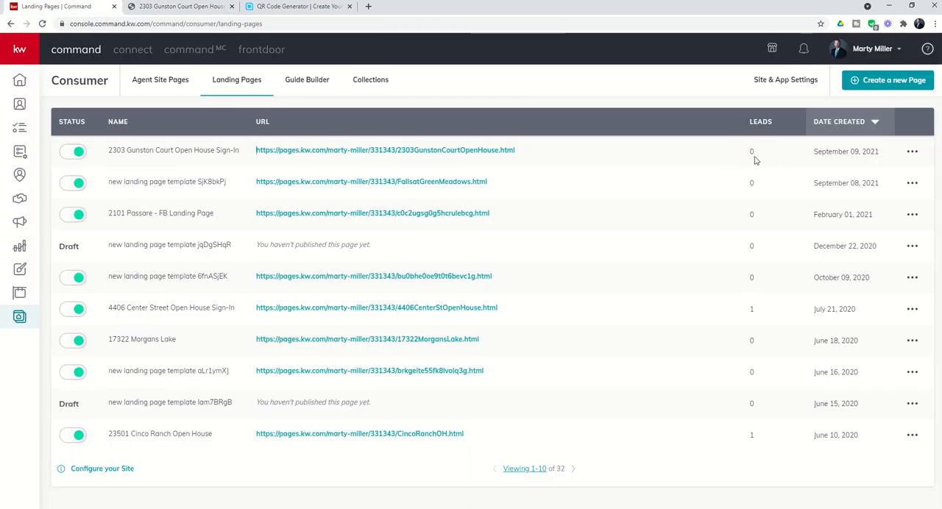
{"action": "mouse_move", "coordinate": [692, 165]}
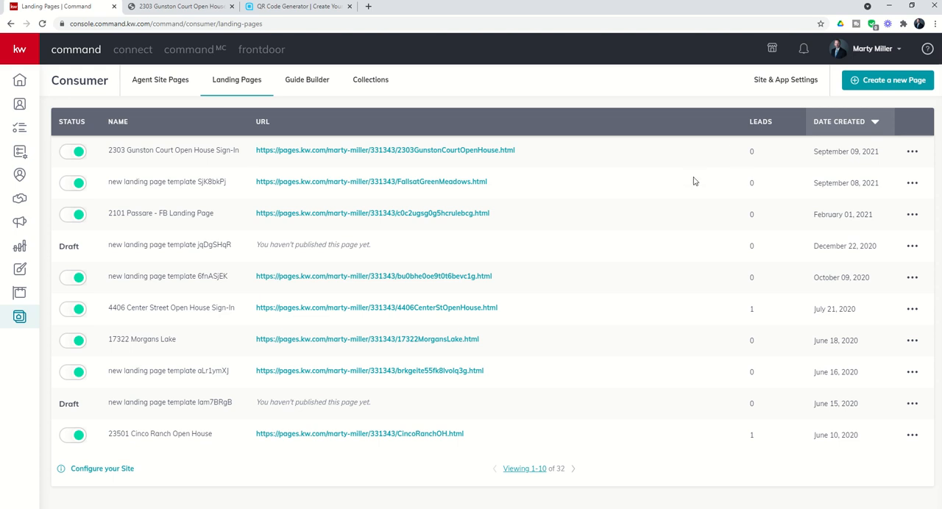
{"action": "mouse_move", "coordinate": [718, 159]}
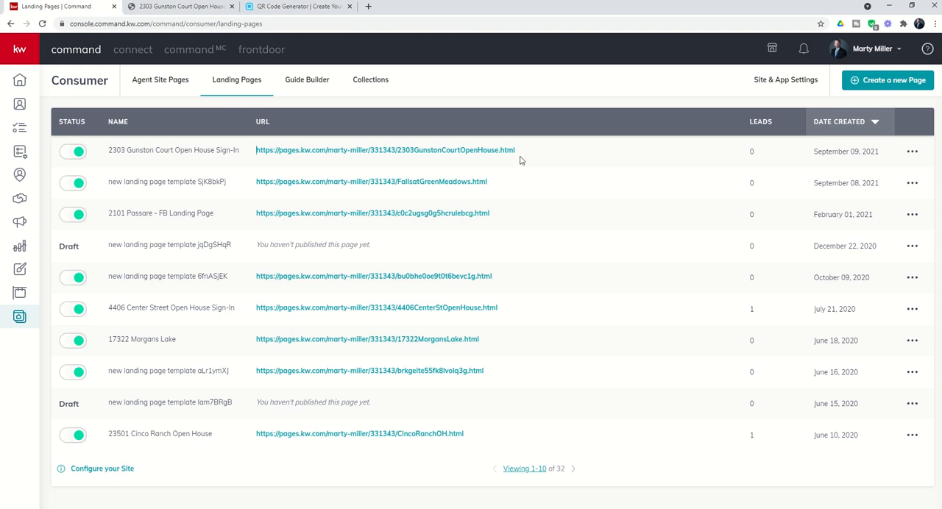
{"action": "mouse_move", "coordinate": [524, 167]}
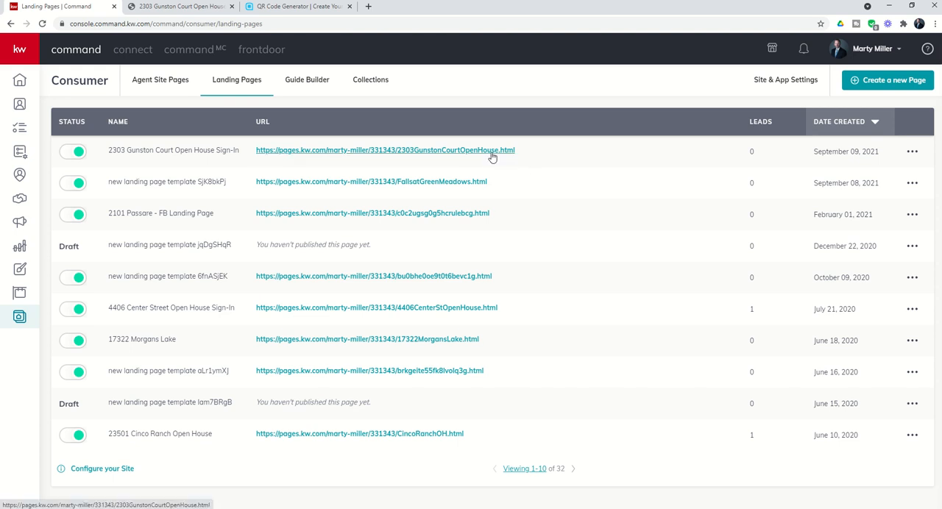
{"action": "mouse_move", "coordinate": [611, 167]}
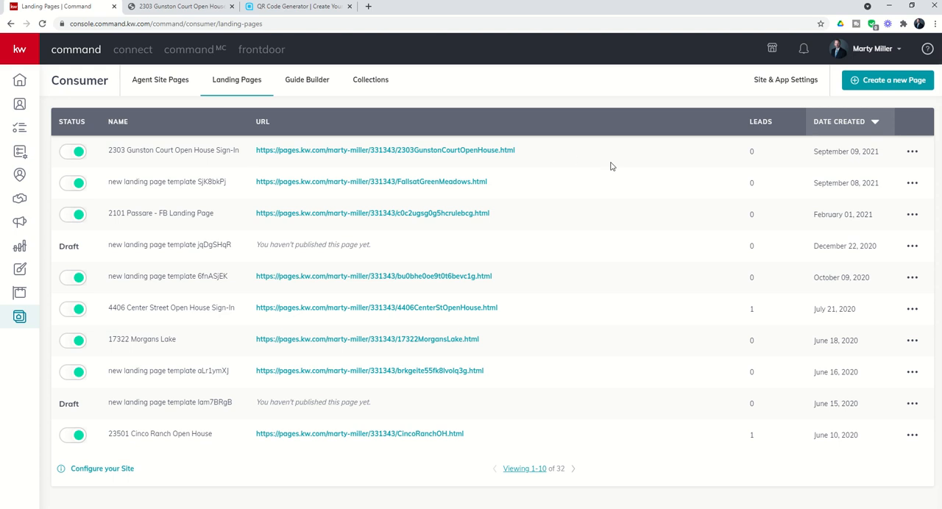
{"action": "mouse_move", "coordinate": [552, 160]}
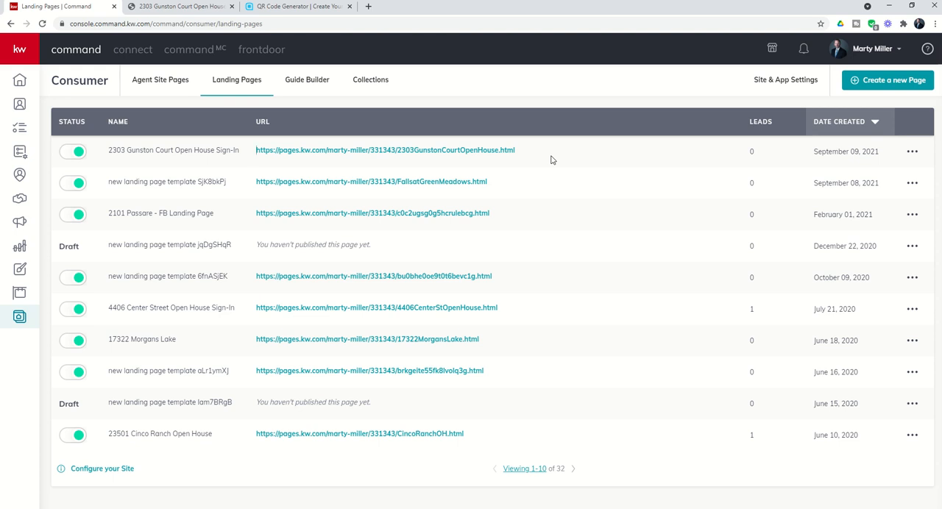
{"action": "mouse_move", "coordinate": [464, 168]}
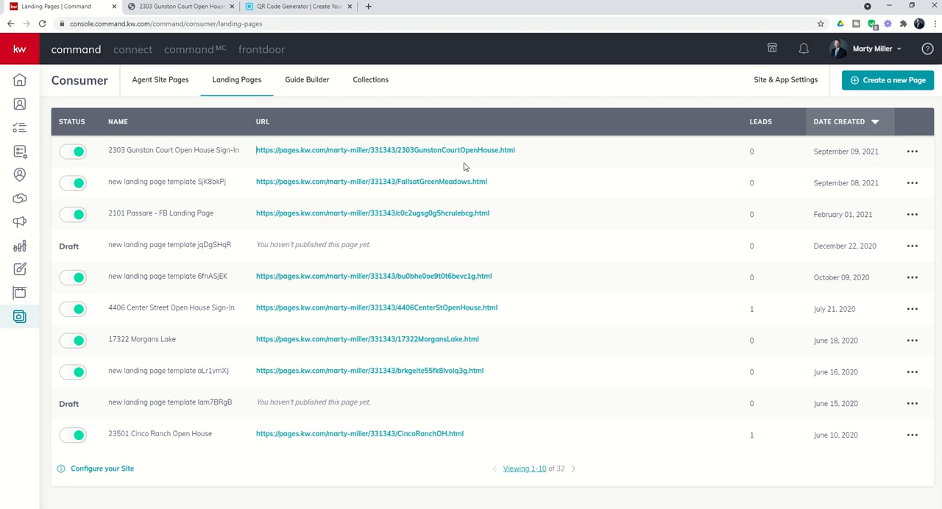
{"action": "mouse_move", "coordinate": [547, 168]}
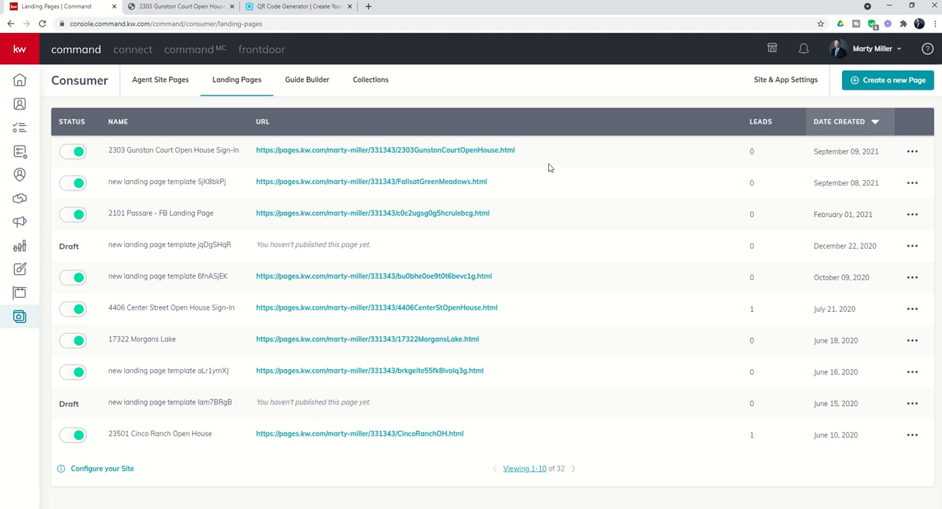
{"action": "mouse_move", "coordinate": [247, 37]}
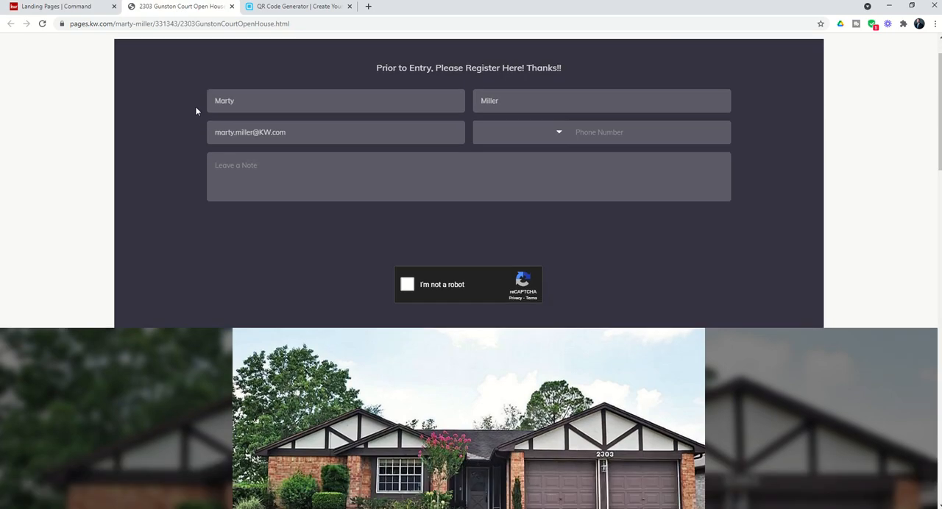
{"action": "scroll", "scroll_direction": "down", "scroll_amount": 3}
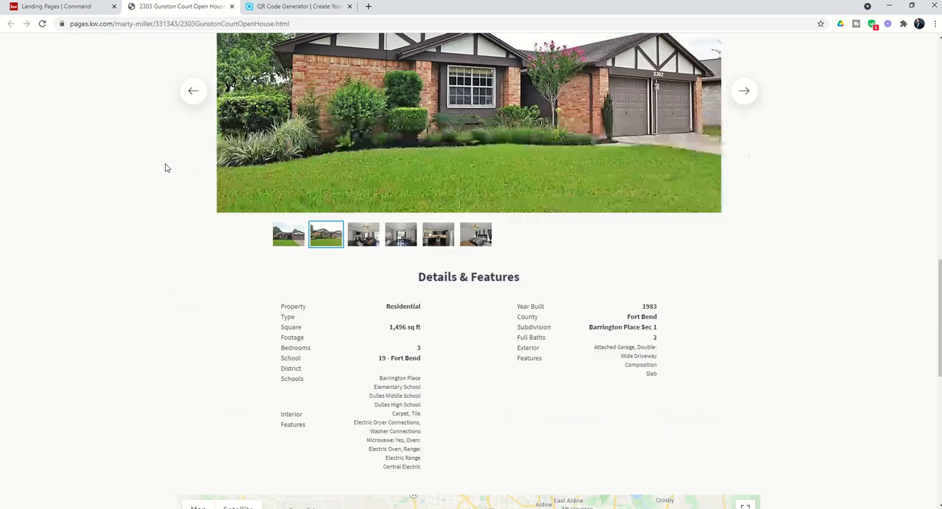
{"action": "scroll", "scroll_direction": "down", "scroll_amount": 3}
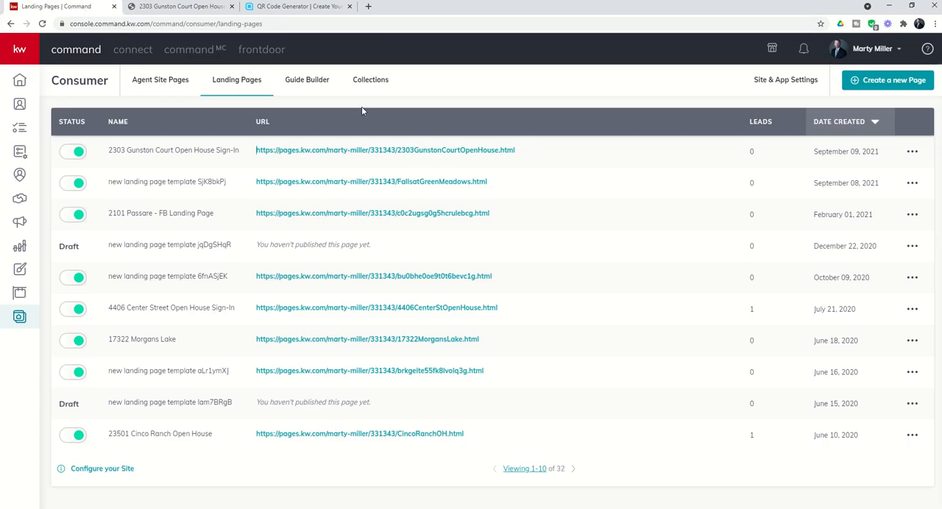
{"action": "mouse_move", "coordinate": [379, 127]}
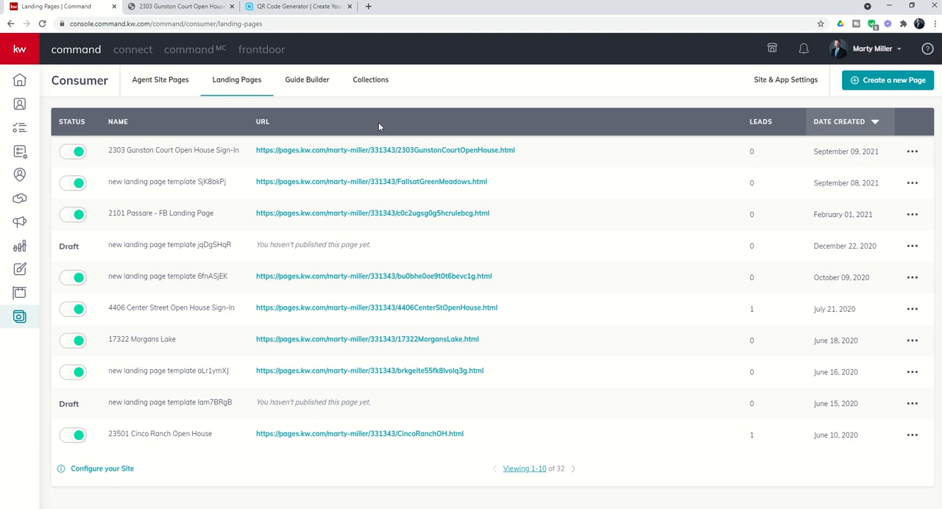
{"action": "mouse_move", "coordinate": [415, 126]}
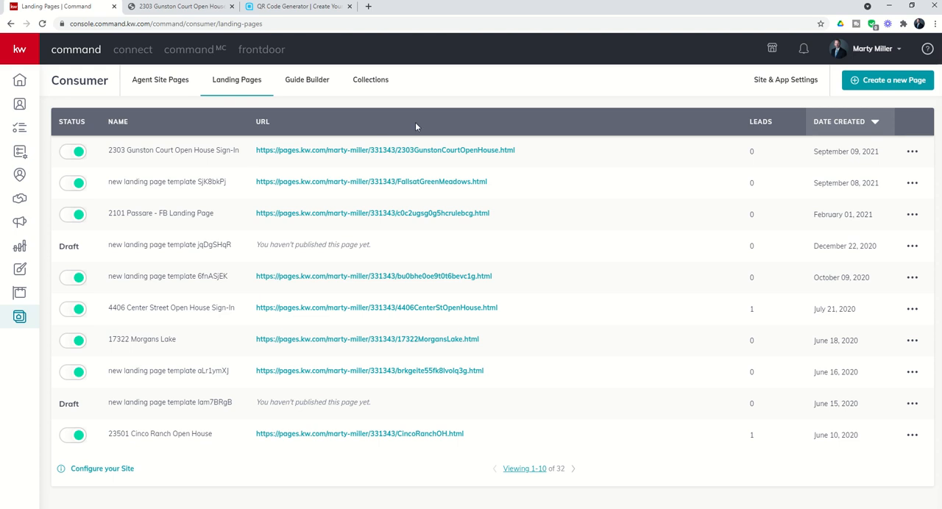
{"action": "mouse_move", "coordinate": [418, 128]}
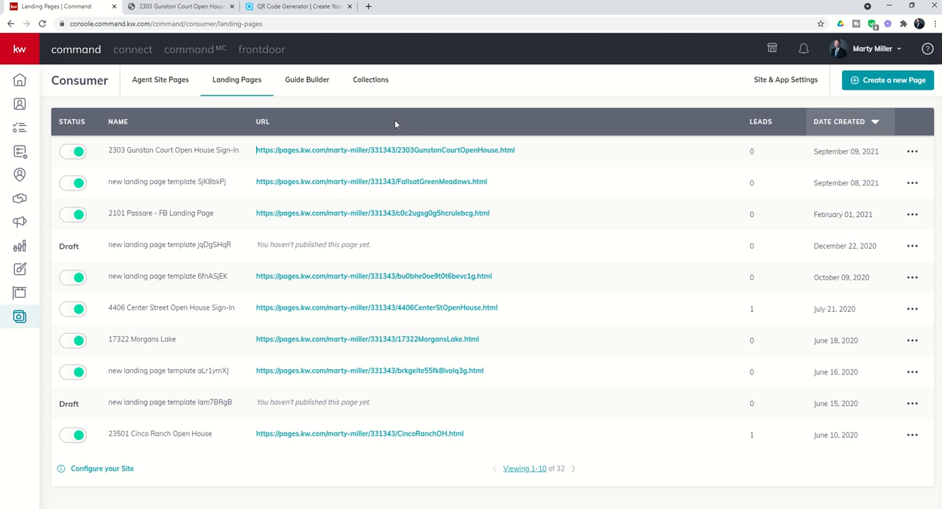